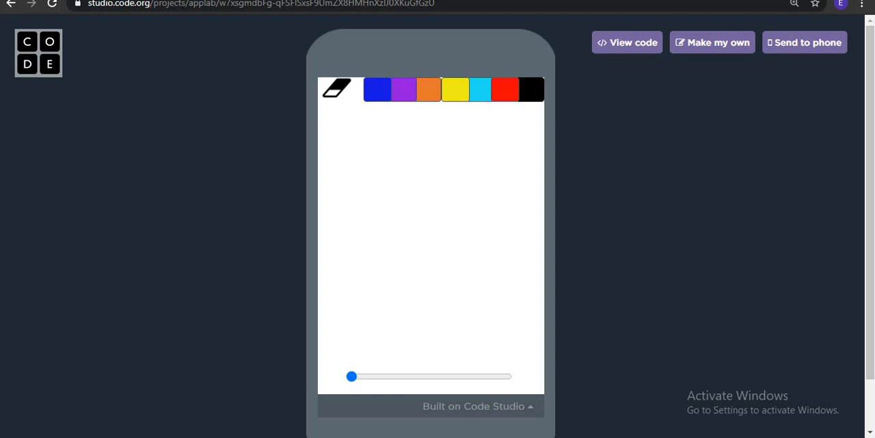
Step: Handwrite and underline Hello in black, then thicken the pen and add red letters
{"action": "left_click_drag", "start_coordinate": [359, 133], "coordinate": [359, 168]}
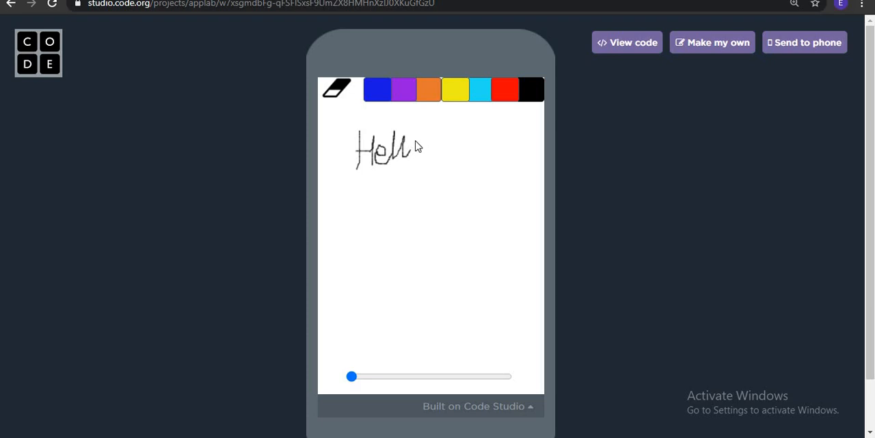
{"action": "left_click_drag", "start_coordinate": [410, 147], "coordinate": [424, 157]}
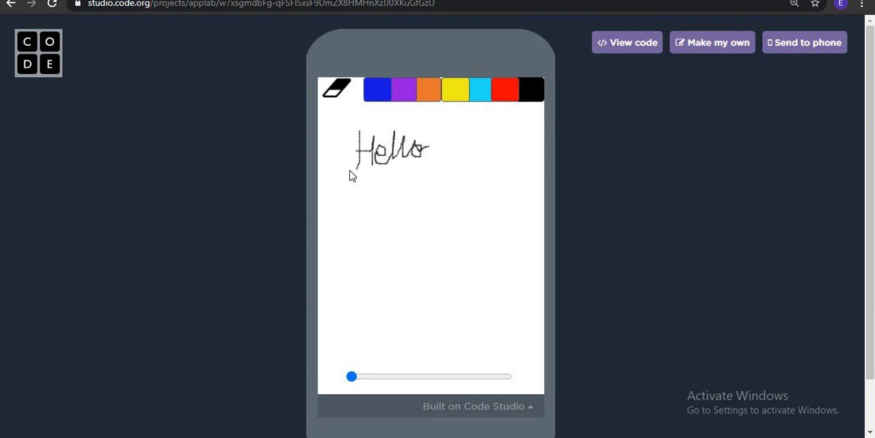
{"action": "left_click_drag", "start_coordinate": [350, 177], "coordinate": [408, 179]}
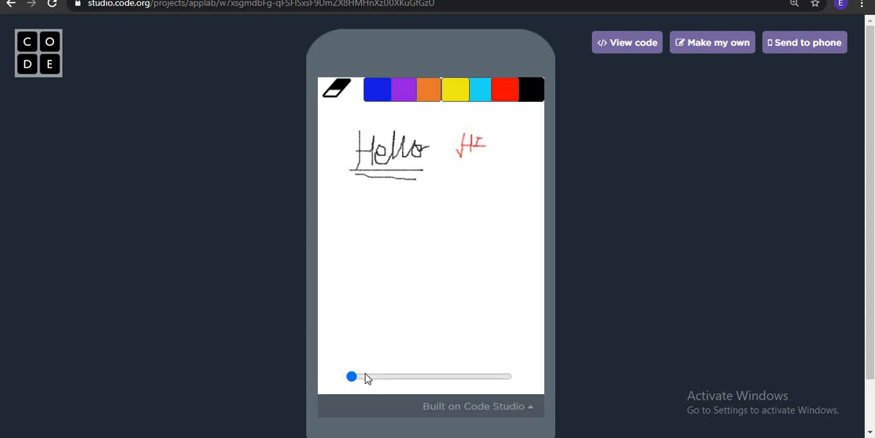
{"action": "left_click_drag", "start_coordinate": [395, 256], "coordinate": [424, 287]}
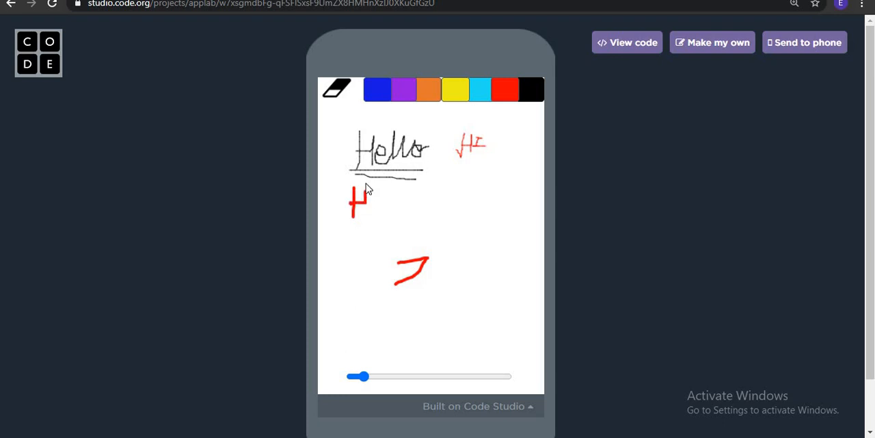
{"action": "left_click_drag", "start_coordinate": [366, 191], "coordinate": [382, 209]}
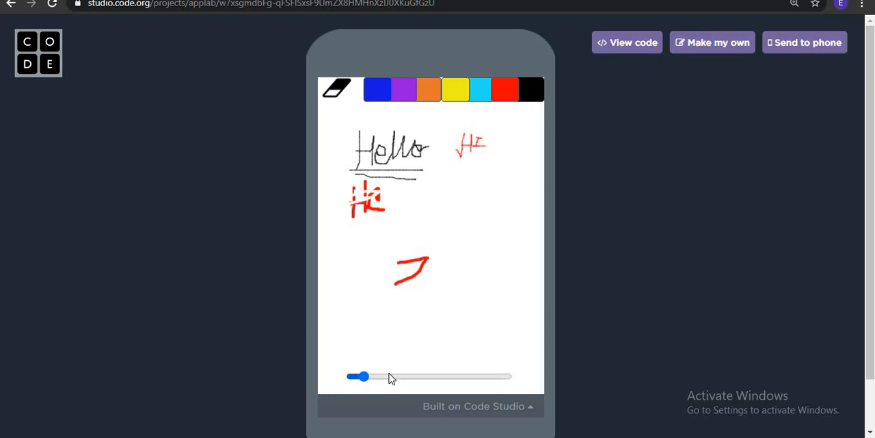
Step: Vary the pen size from maximum to thin while drawing blue He, cyan lines and Hi
{"action": "left_click_drag", "start_coordinate": [365, 376], "coordinate": [506, 376]}
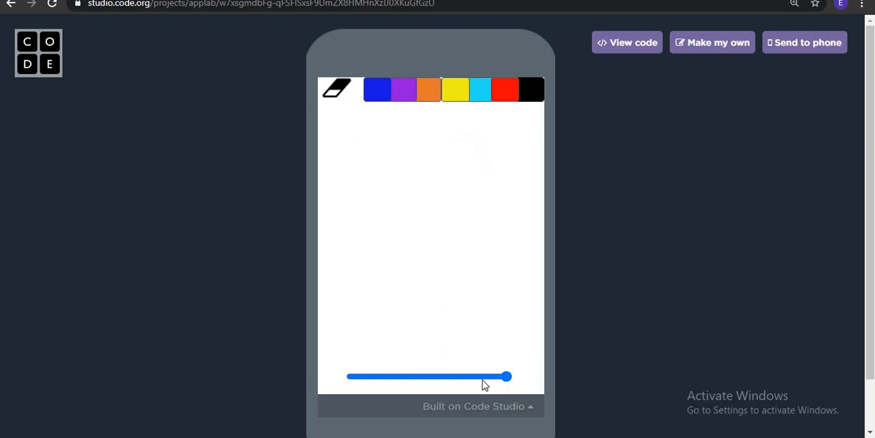
{"action": "left_click_drag", "start_coordinate": [506, 376], "coordinate": [391, 377]}
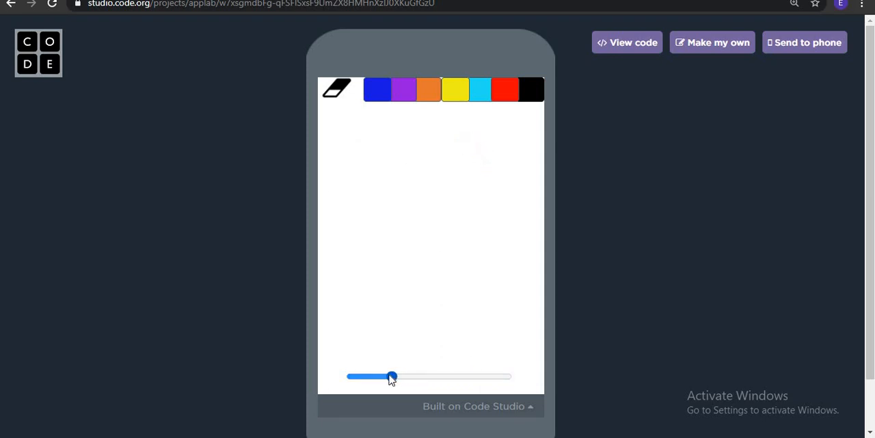
{"action": "left_click_drag", "start_coordinate": [392, 377], "coordinate": [376, 377]}
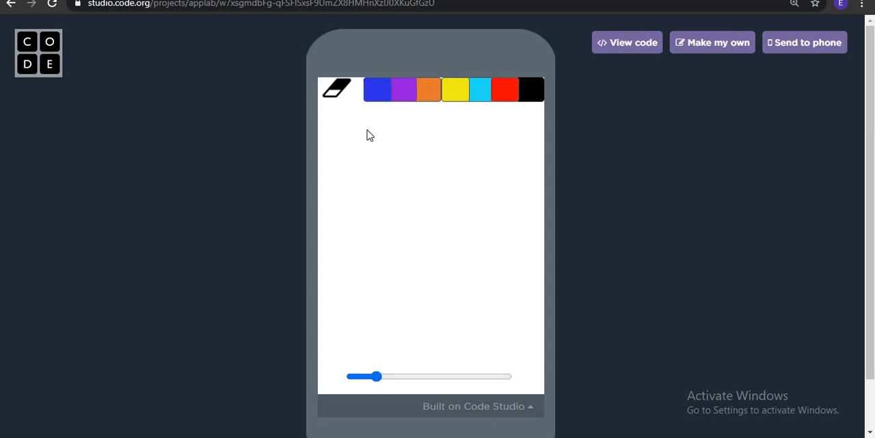
{"action": "left_click_drag", "start_coordinate": [337, 127], "coordinate": [345, 164]}
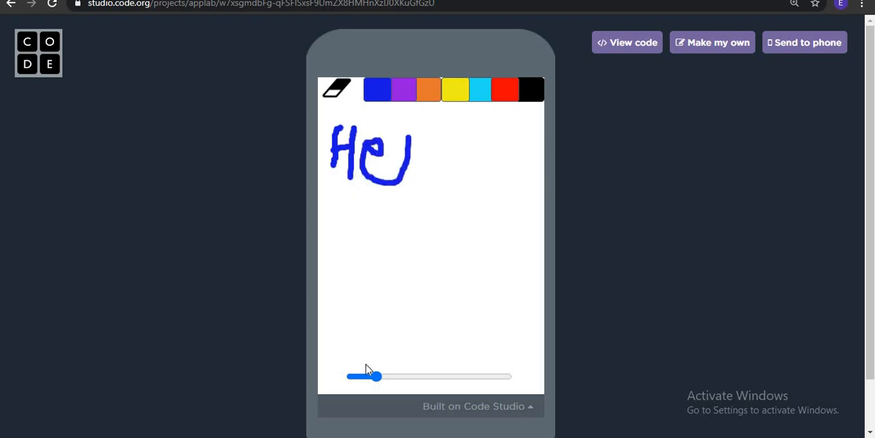
{"action": "left_click_drag", "start_coordinate": [374, 376], "coordinate": [359, 376]}
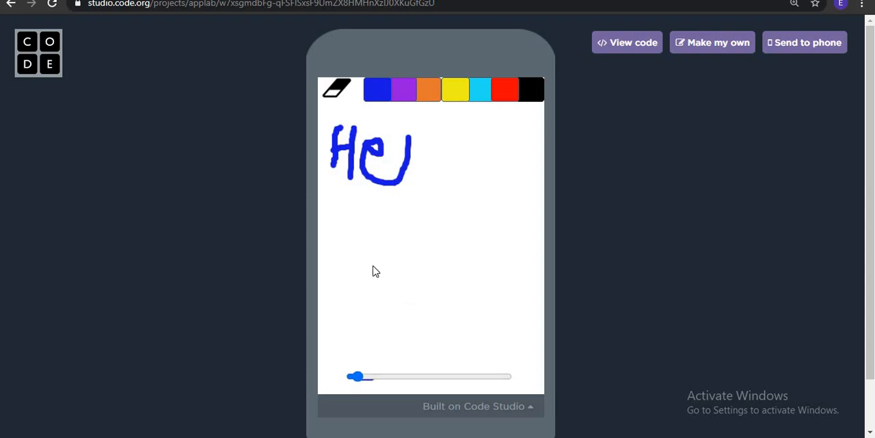
{"action": "left_click_drag", "start_coordinate": [375, 266], "coordinate": [387, 297]}
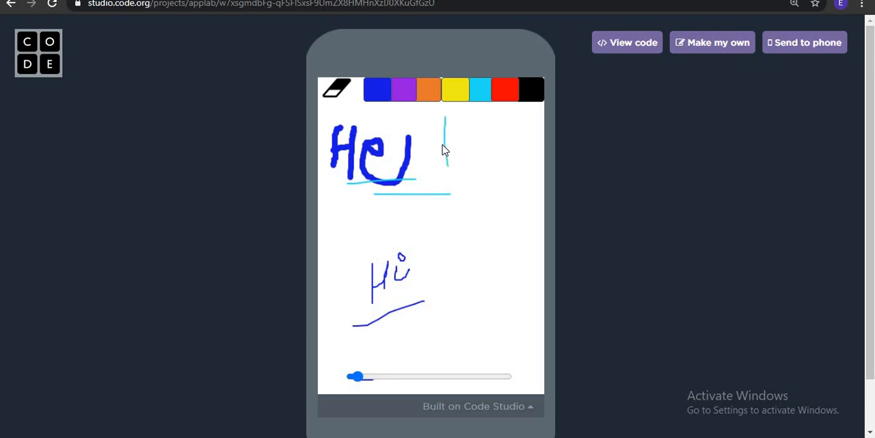
{"action": "left_click_drag", "start_coordinate": [445, 127], "coordinate": [468, 158]}
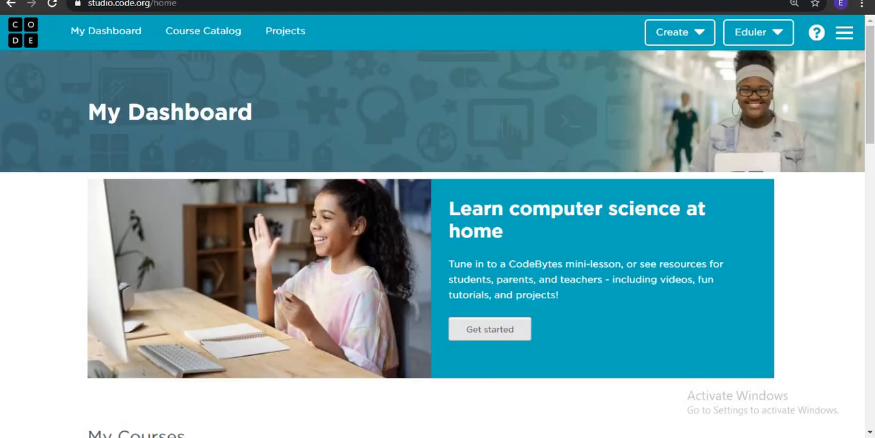
Step: Create a new App Lab project from the dashboard's Create menu
{"action": "left_click", "coordinate": [679, 32]}
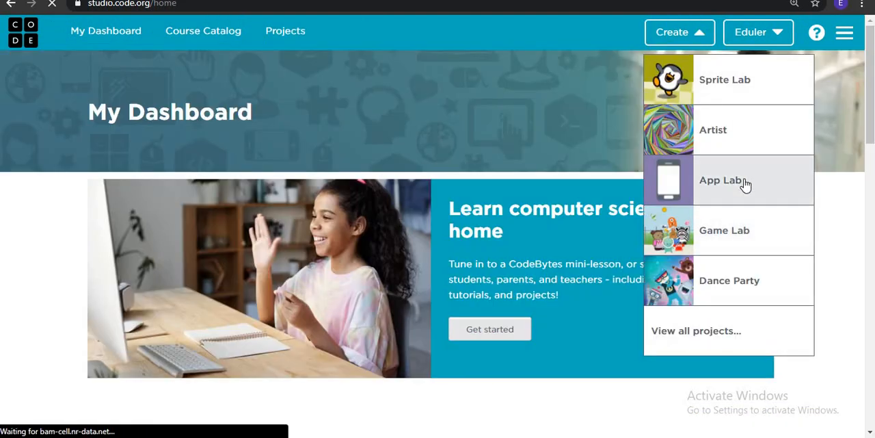
{"action": "left_click", "coordinate": [722, 180]}
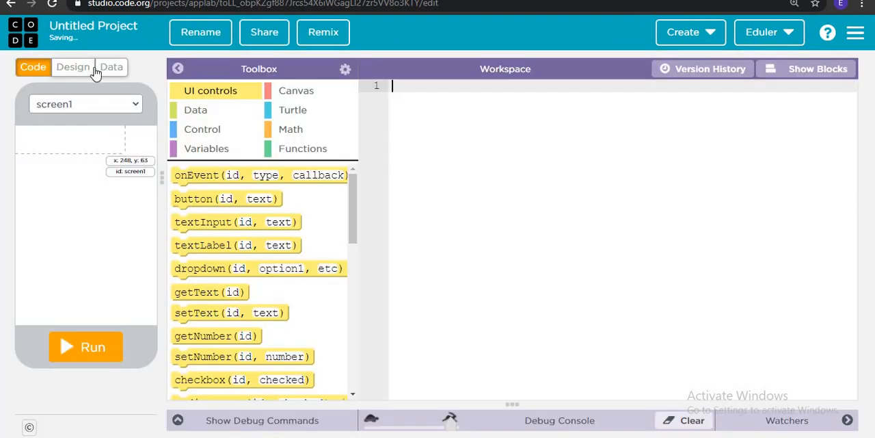
Step: Place a textless button at x 275, y 0 on screen1 and change its background colour
{"action": "left_click", "coordinate": [73, 66]}
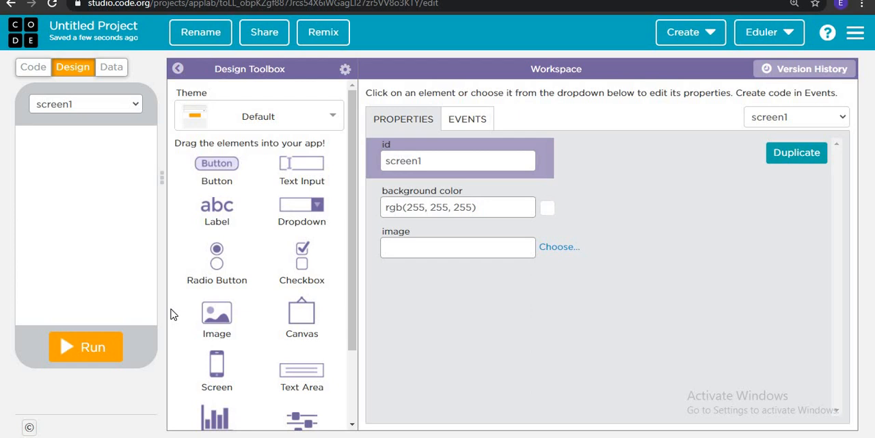
{"action": "mouse_move", "coordinate": [209, 371]}
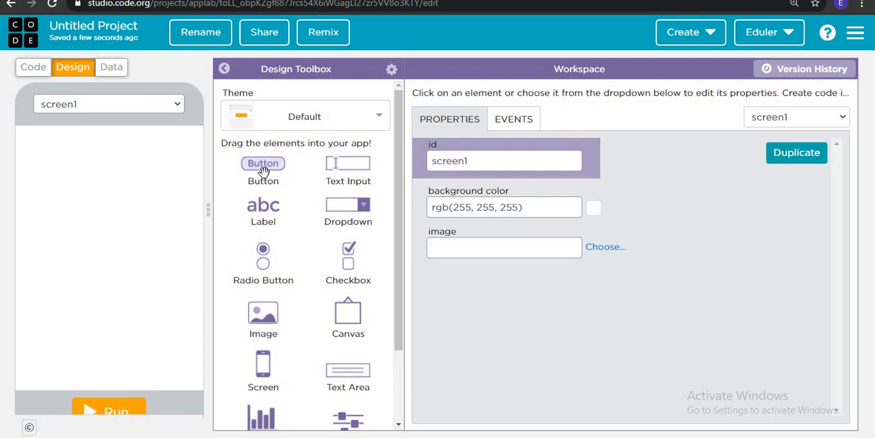
{"action": "left_click_drag", "start_coordinate": [263, 163], "coordinate": [145, 154]}
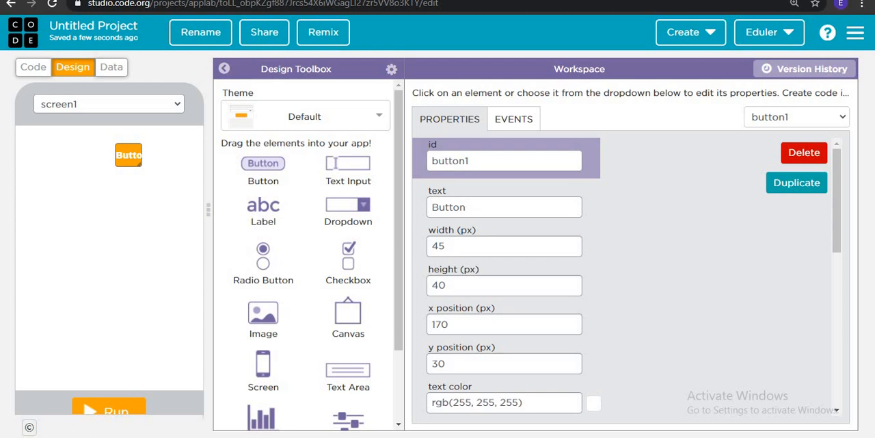
{"action": "mouse_move", "coordinate": [834, 236]}
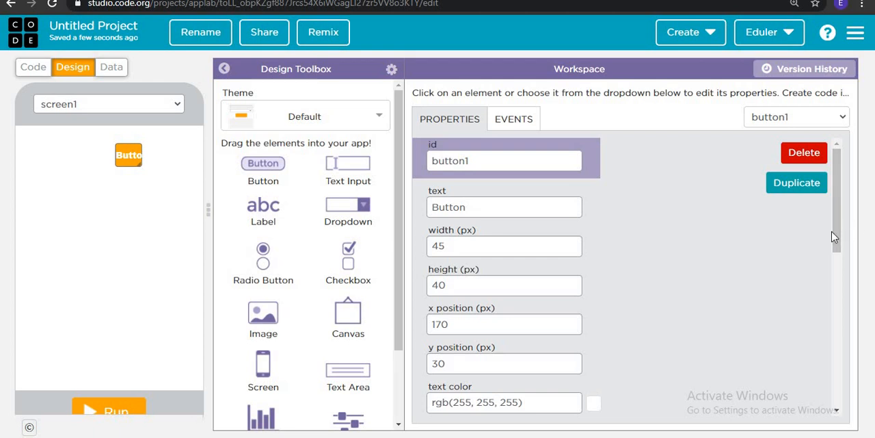
{"action": "scroll", "scroll_direction": "down", "scroll_amount": 3}
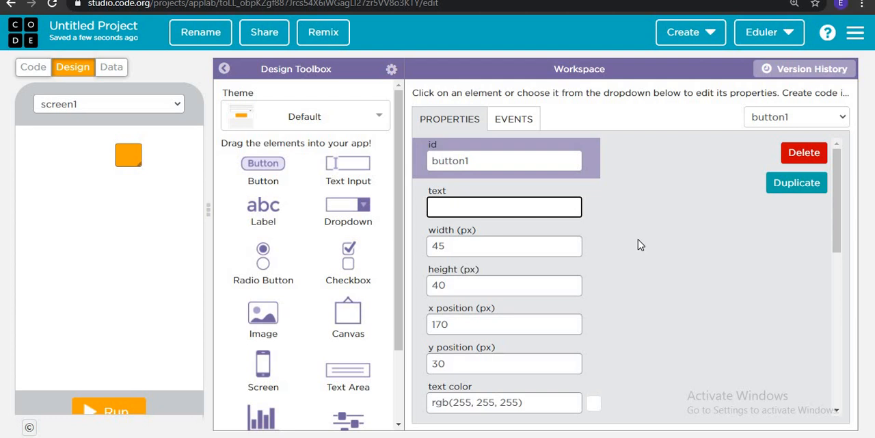
{"action": "mouse_move", "coordinate": [709, 193]}
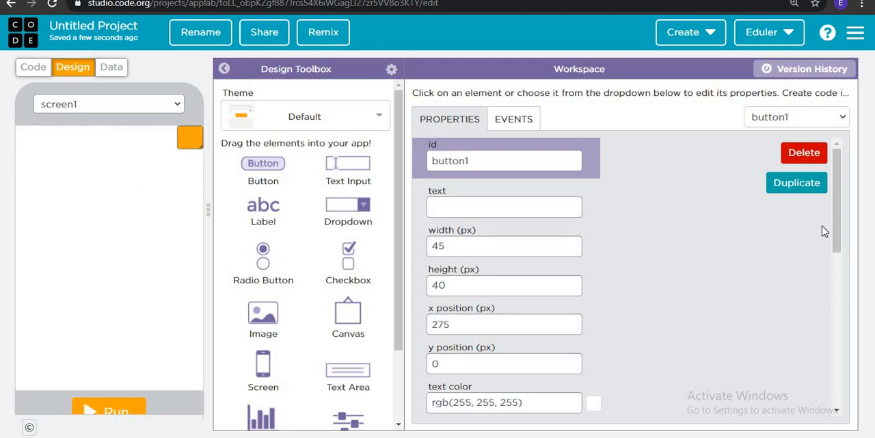
{"action": "scroll", "scroll_direction": "down", "scroll_amount": 3}
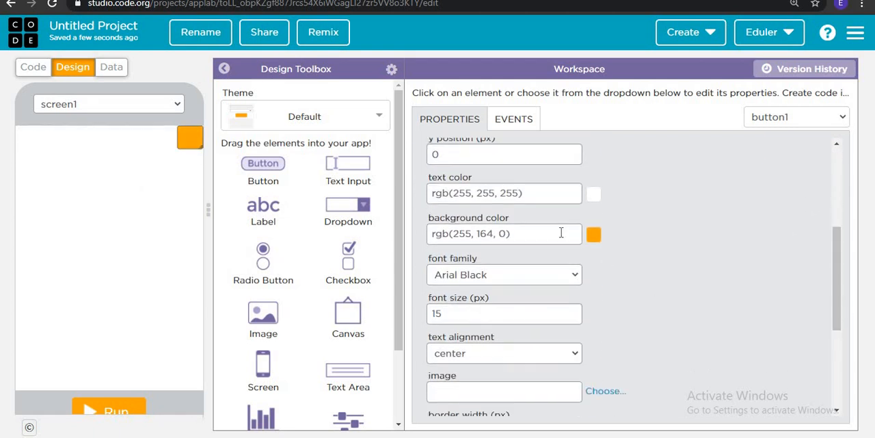
{"action": "left_click", "coordinate": [593, 234]}
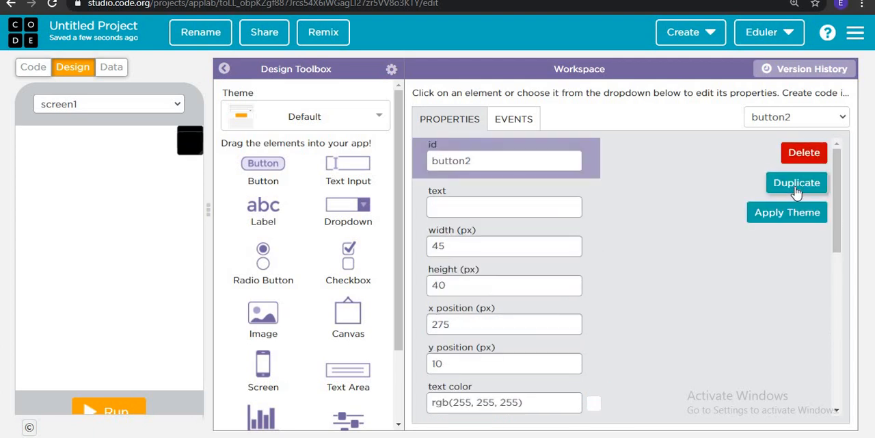
Step: Duplicate the black button and drag the copies into the top row at y 0
{"action": "left_click", "coordinate": [796, 183]}
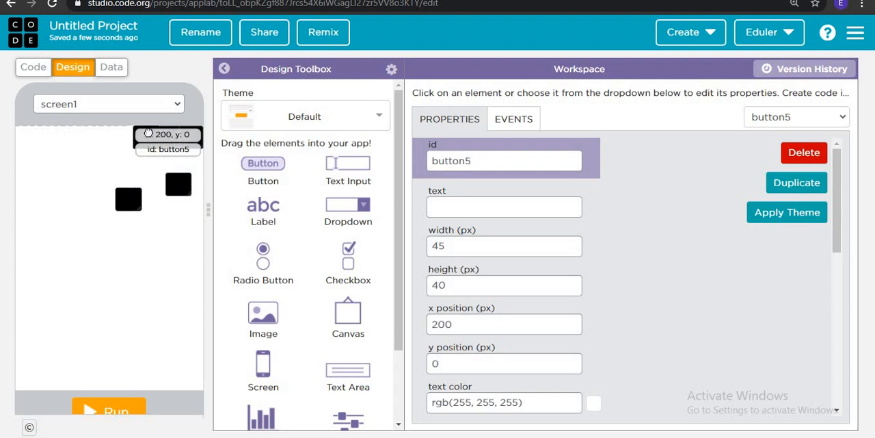
{"action": "left_click_drag", "start_coordinate": [169, 137], "coordinate": [129, 198]}
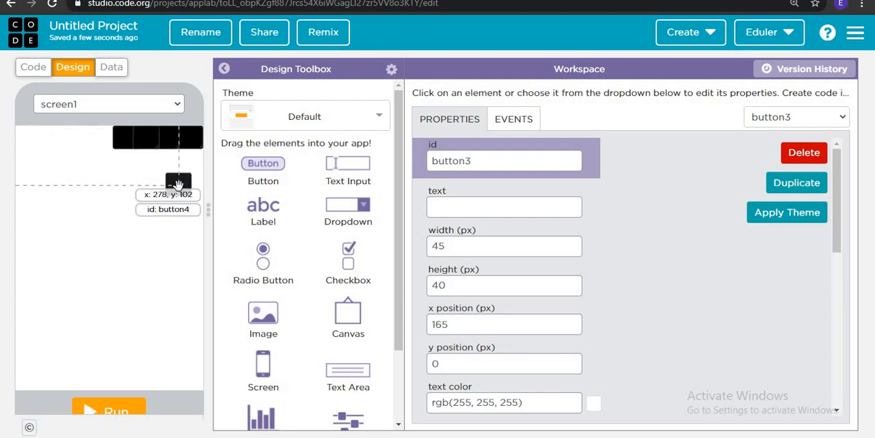
{"action": "left_click_drag", "start_coordinate": [179, 182], "coordinate": [101, 136]}
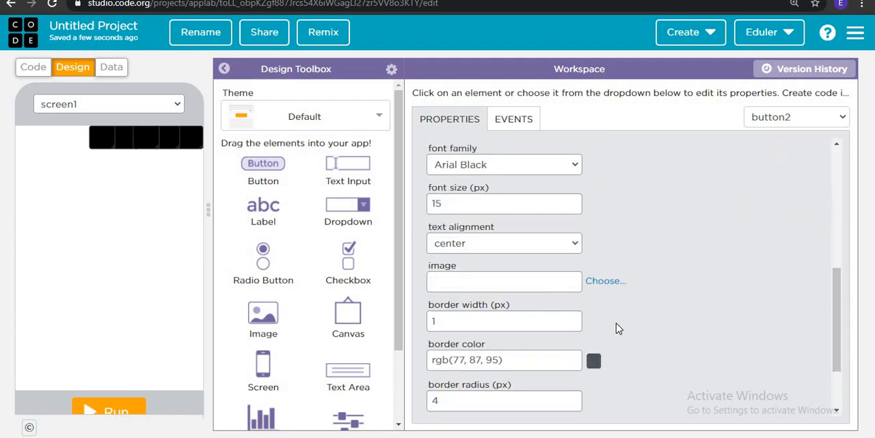
{"action": "mouse_move", "coordinate": [837, 325]}
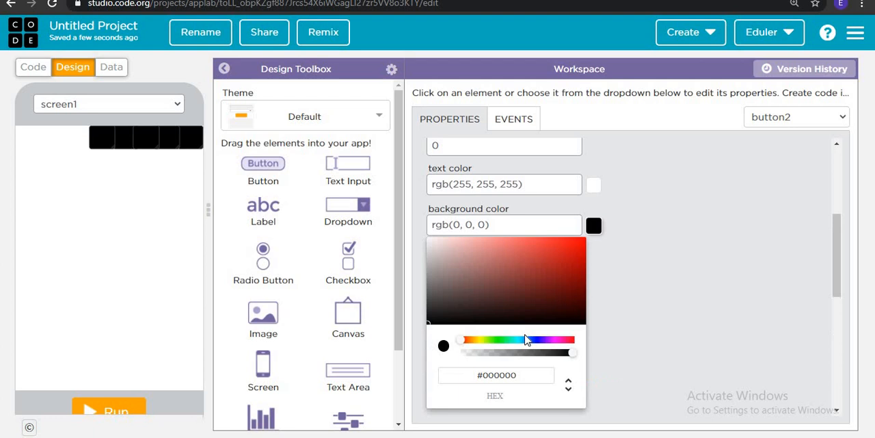
Step: Make one marker button red and give button3 a light blue background
{"action": "left_click", "coordinate": [527, 340]}
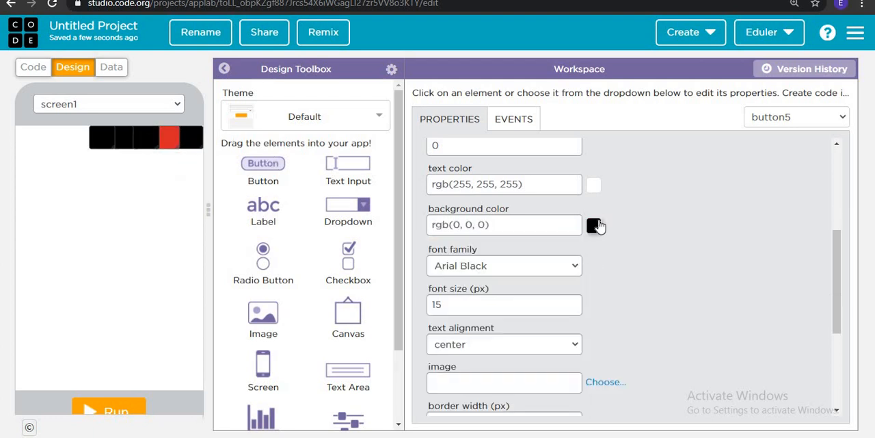
{"action": "left_click", "coordinate": [594, 224]}
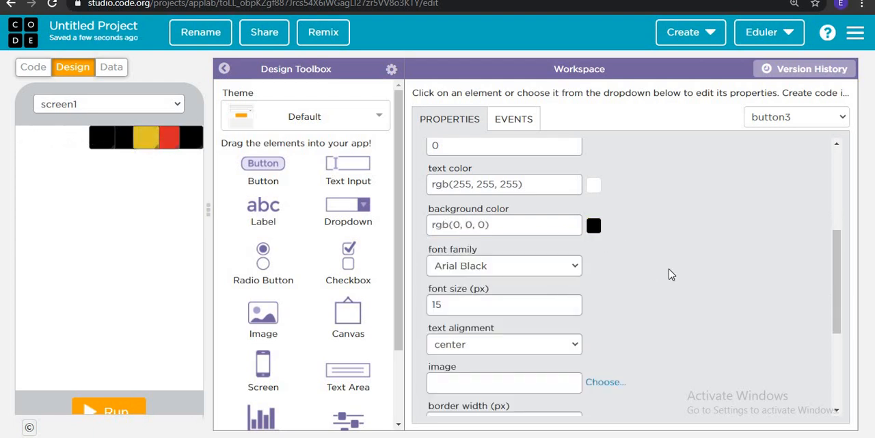
{"action": "left_click", "coordinate": [593, 225]}
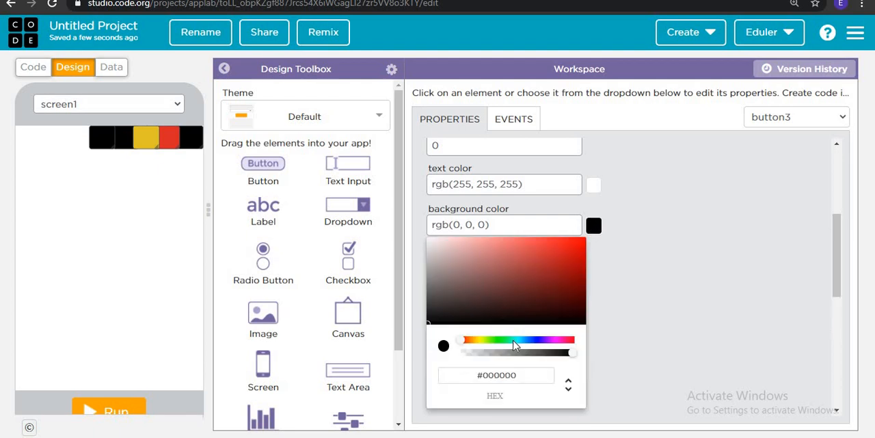
{"action": "left_click", "coordinate": [520, 339]}
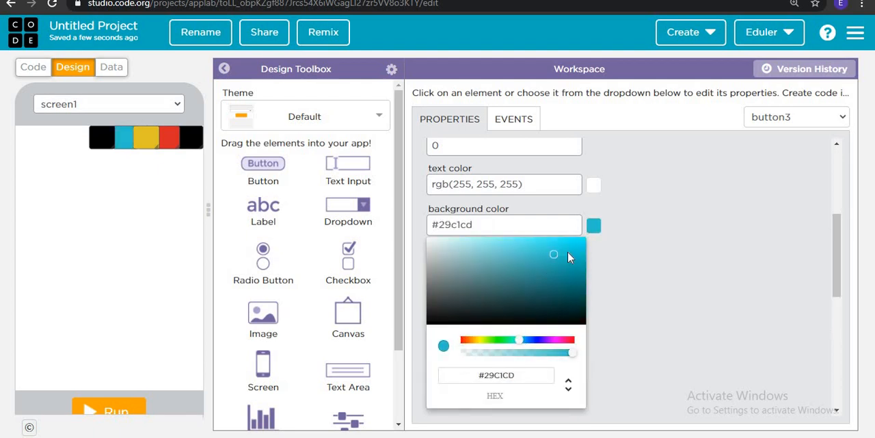
{"action": "left_click", "coordinate": [594, 225]}
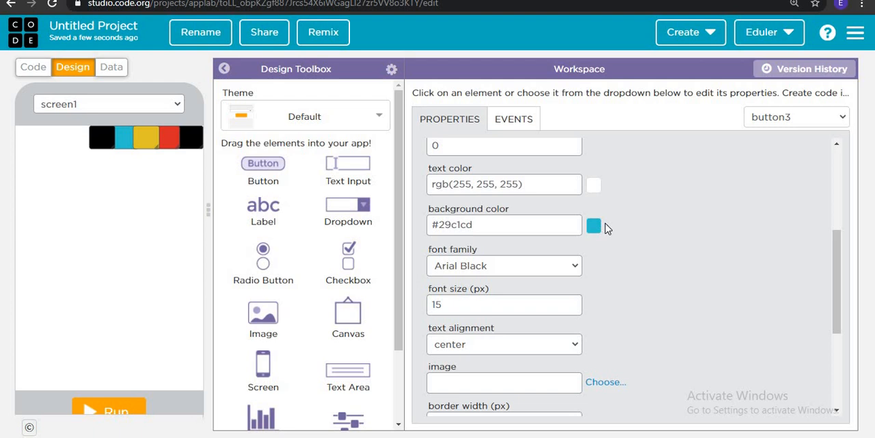
Step: Recolour the yellow marker button dark green and button4 purple
{"action": "left_click", "coordinate": [593, 225]}
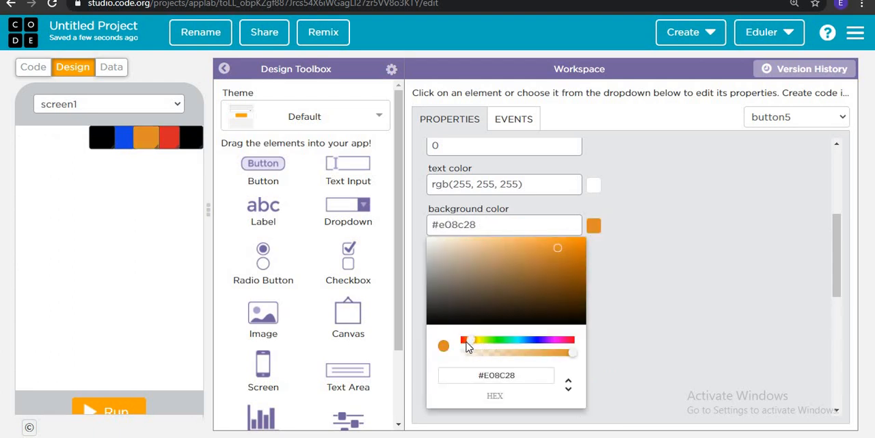
{"action": "left_click", "coordinate": [497, 340]}
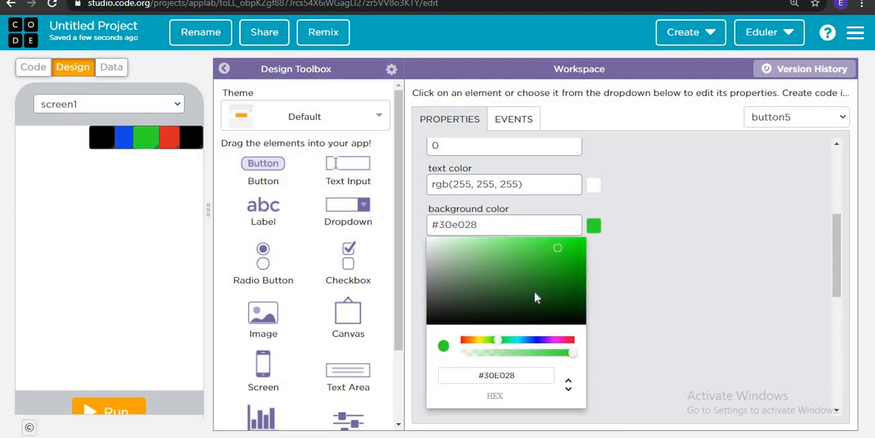
{"action": "left_click", "coordinate": [532, 288]}
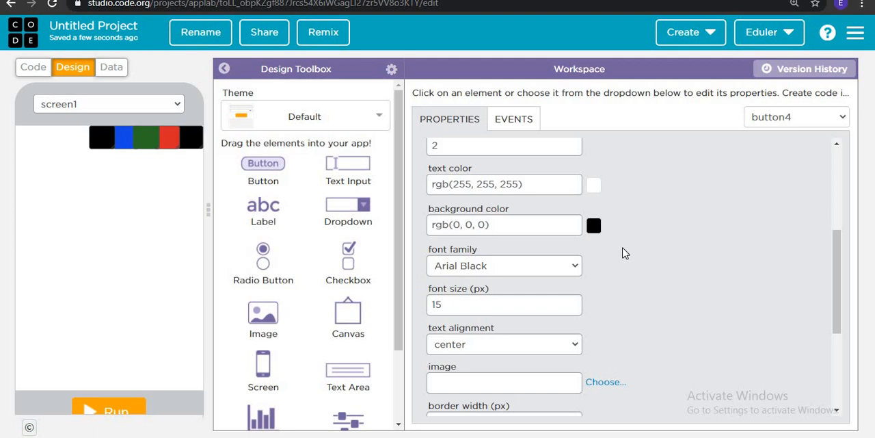
{"action": "left_click", "coordinate": [593, 225]}
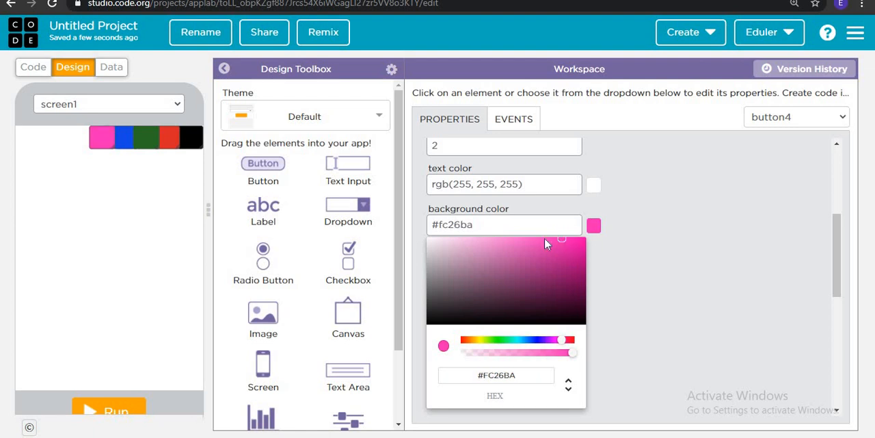
{"action": "left_click", "coordinate": [525, 279]}
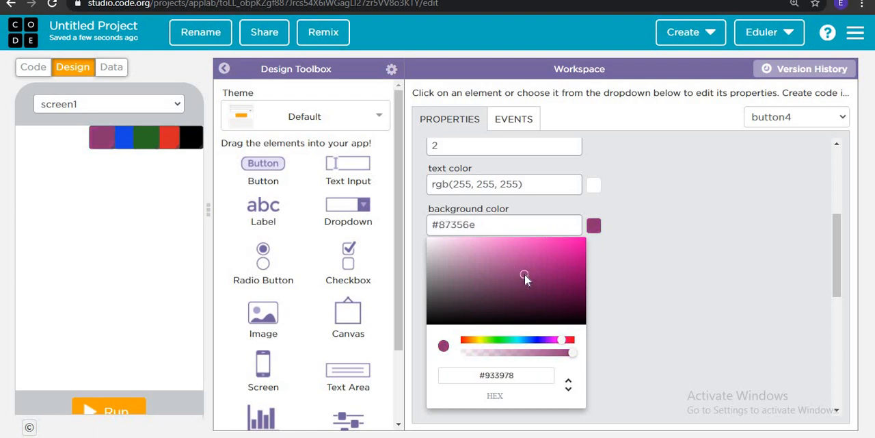
{"action": "left_click", "coordinate": [524, 269]}
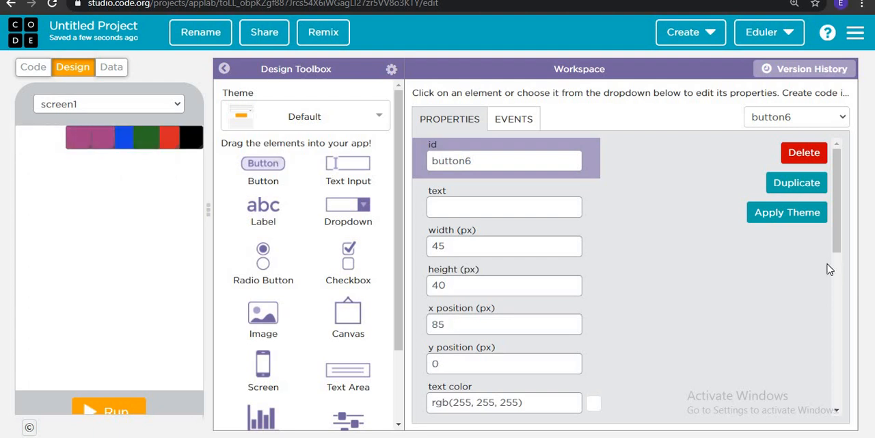
Step: Tune button6's background colour picker until it settles on dark red (#7b1e1e)
{"action": "scroll", "scroll_direction": "down", "scroll_amount": 3}
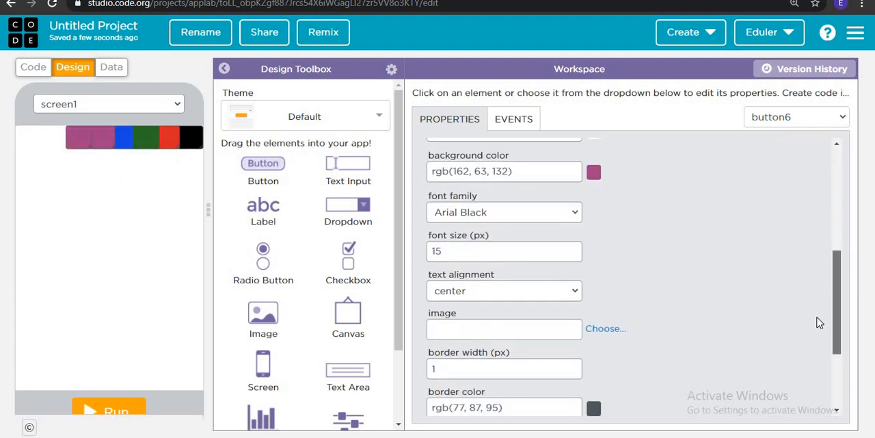
{"action": "left_click", "coordinate": [593, 171]}
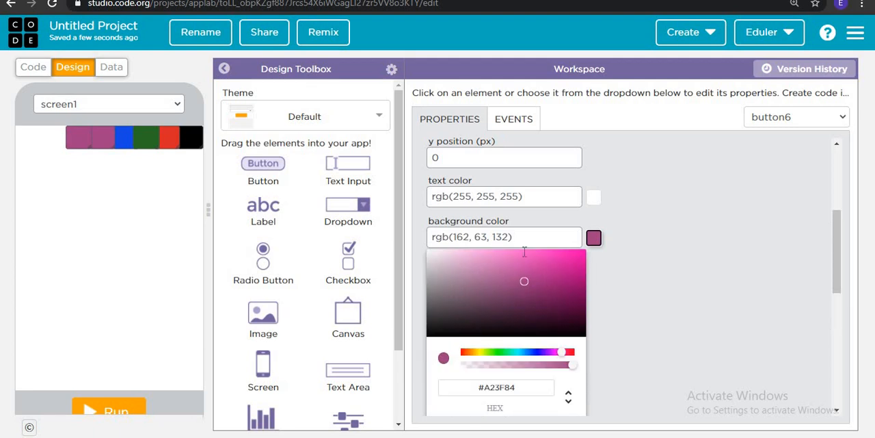
{"action": "mouse_move", "coordinate": [496, 360]}
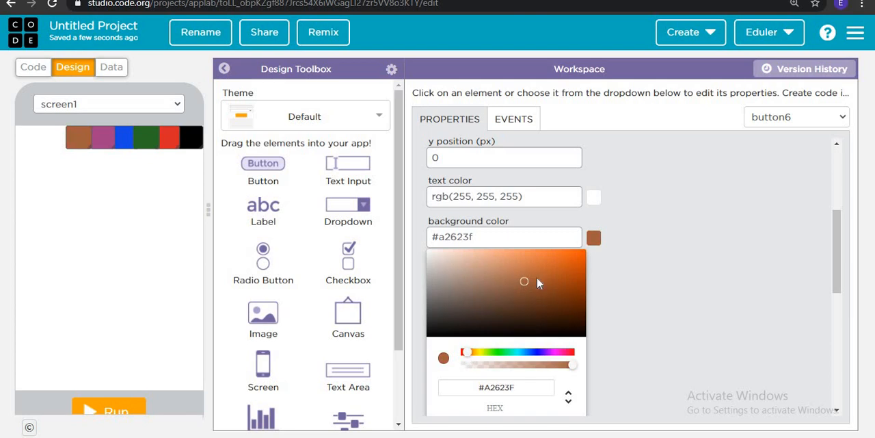
{"action": "left_click_drag", "start_coordinate": [525, 281], "coordinate": [523, 270]}
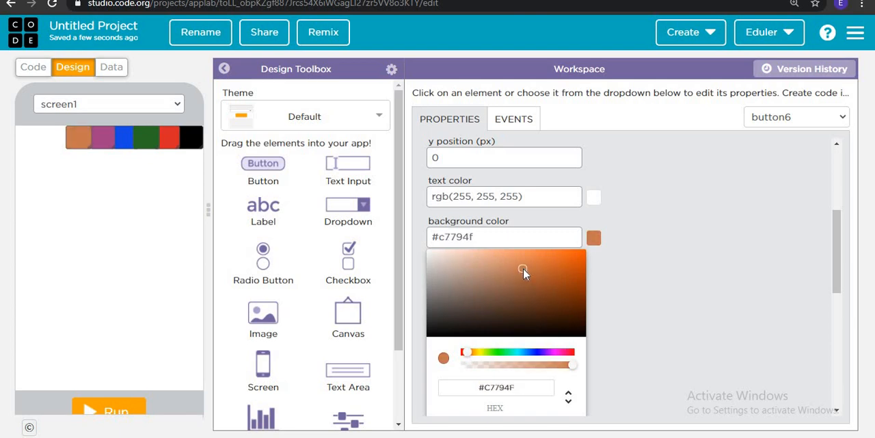
{"action": "left_click", "coordinate": [528, 266]}
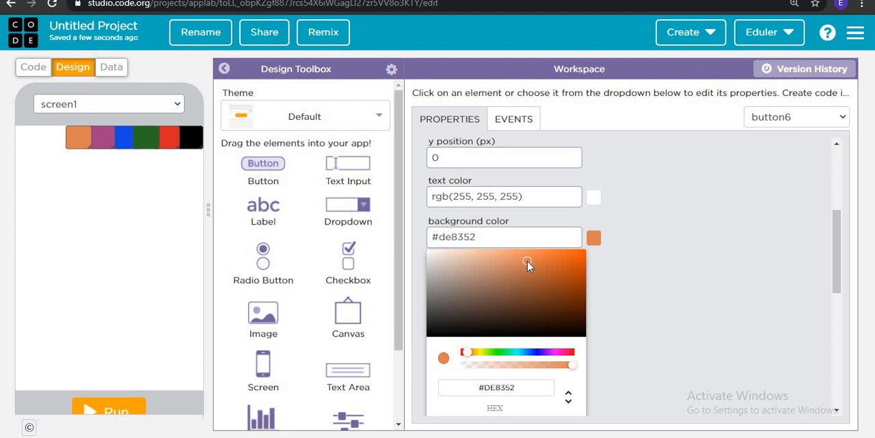
{"action": "left_click", "coordinate": [544, 264]}
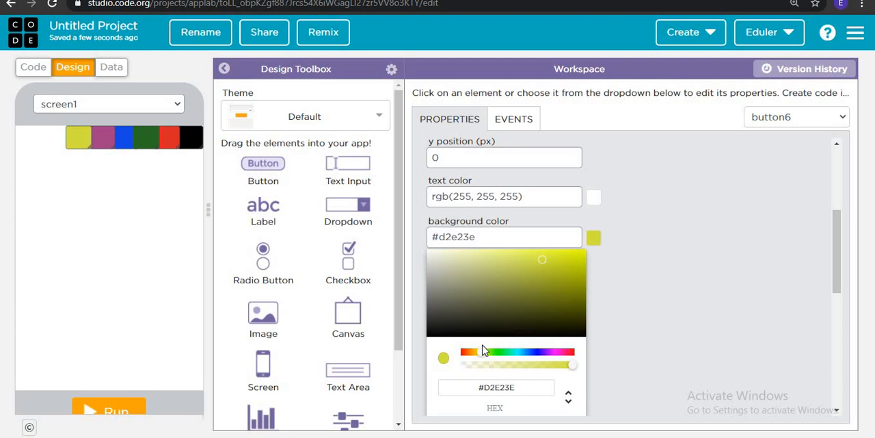
{"action": "left_click_drag", "start_coordinate": [468, 353], "coordinate": [478, 353]}
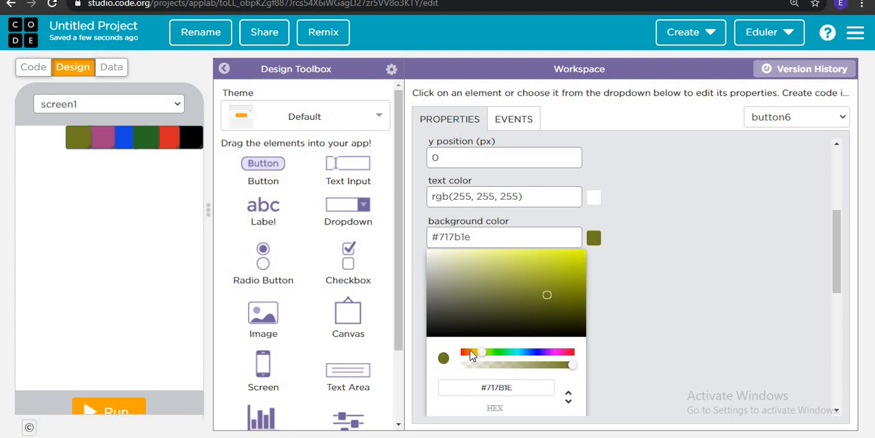
{"action": "left_click_drag", "start_coordinate": [479, 352], "coordinate": [532, 352]}
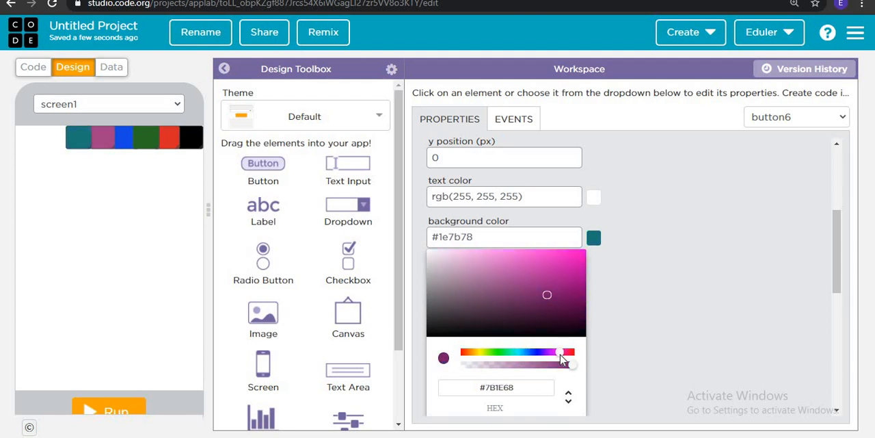
{"action": "left_click_drag", "start_coordinate": [558, 352], "coordinate": [457, 352]}
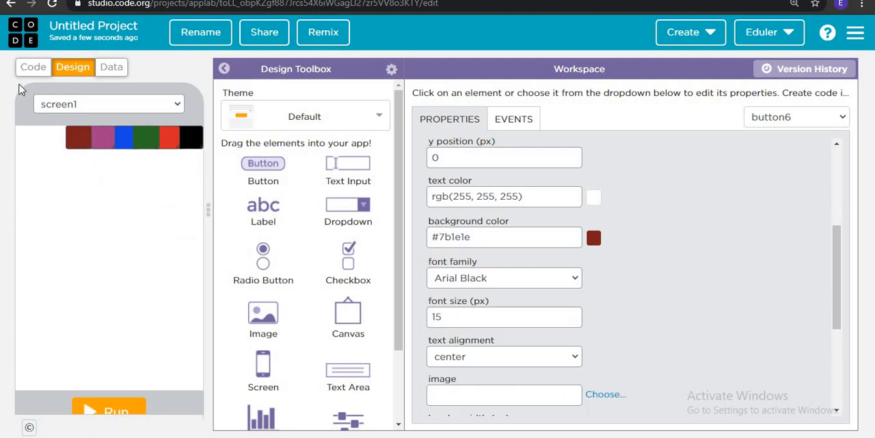
{"action": "mouse_move", "coordinate": [298, 175]}
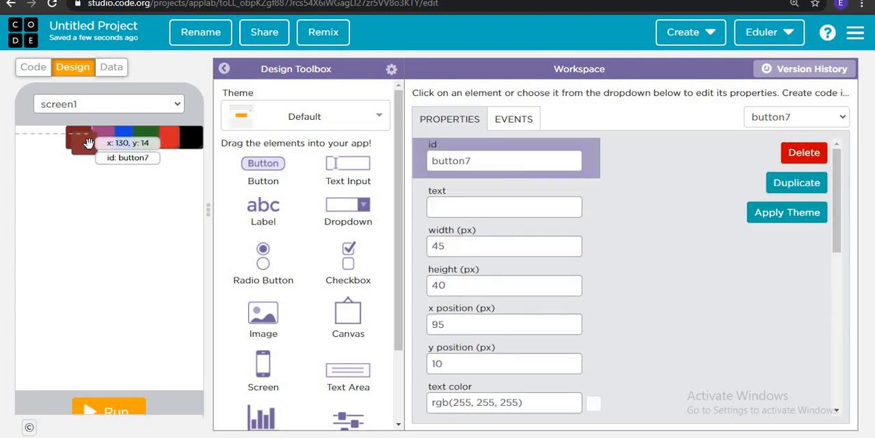
Step: Move button7 to x 0, y 0 and give it the eraser icon found by searching 'era'
{"action": "left_click_drag", "start_coordinate": [79, 137], "coordinate": [28, 134]}
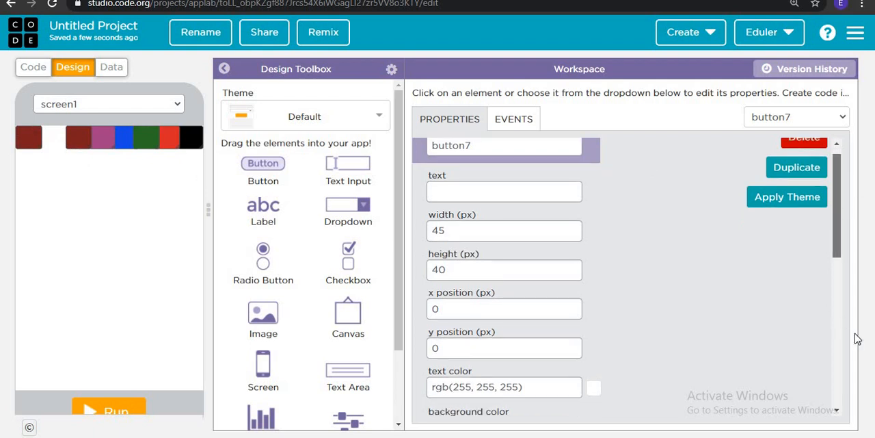
{"action": "scroll", "scroll_direction": "down", "scroll_amount": 3}
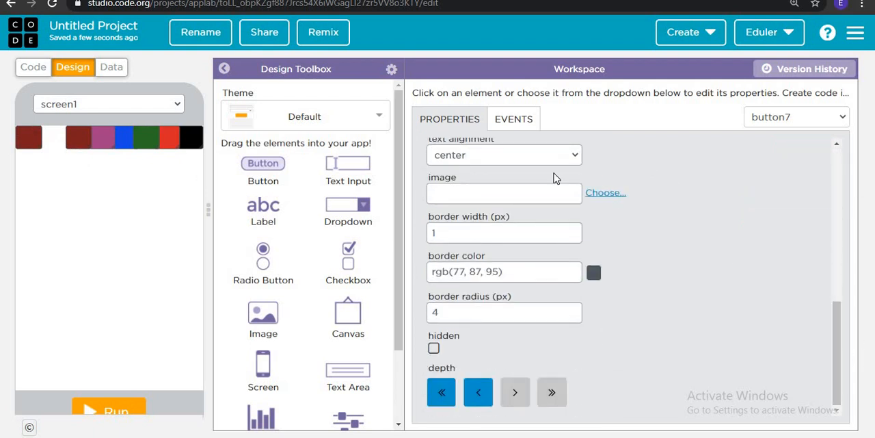
{"action": "left_click", "coordinate": [605, 192]}
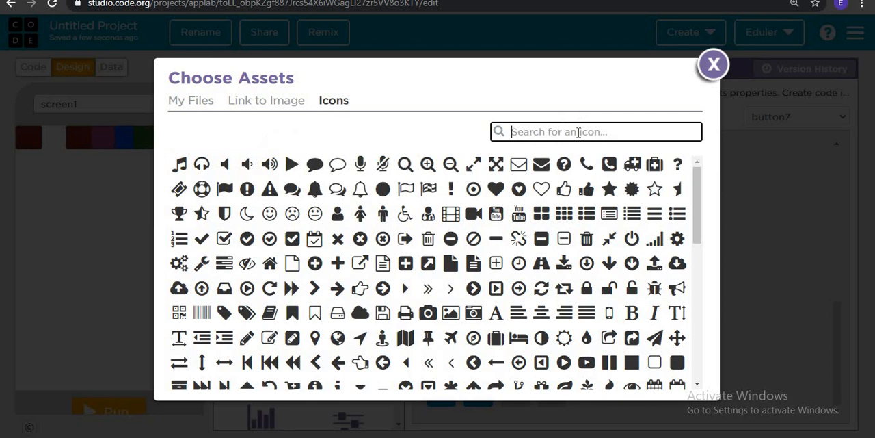
{"action": "type", "text": "era"}
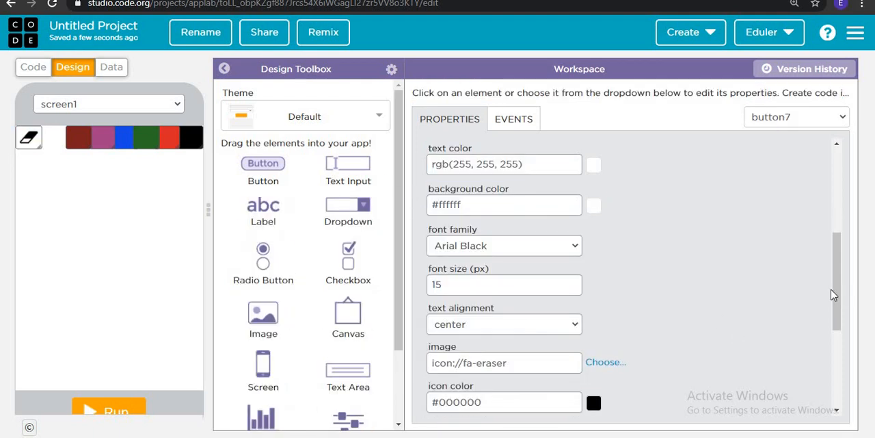
{"action": "scroll", "scroll_direction": "down", "scroll_amount": 3}
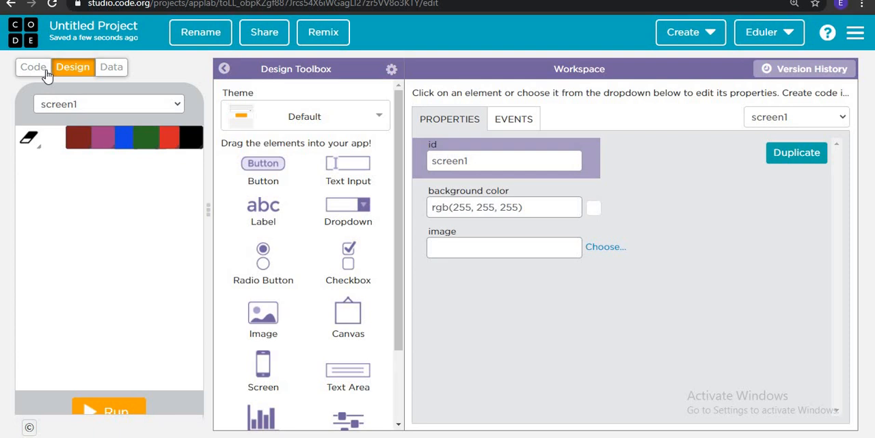
{"action": "mouse_move", "coordinate": [243, 323]}
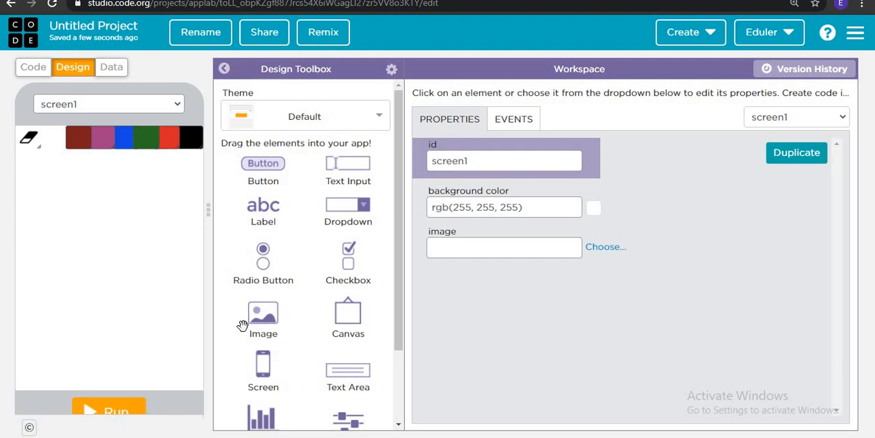
Step: Select slider1 and set its starting value 1, minimum 0 and maximum 50
{"action": "scroll", "scroll_direction": "down", "scroll_amount": 3}
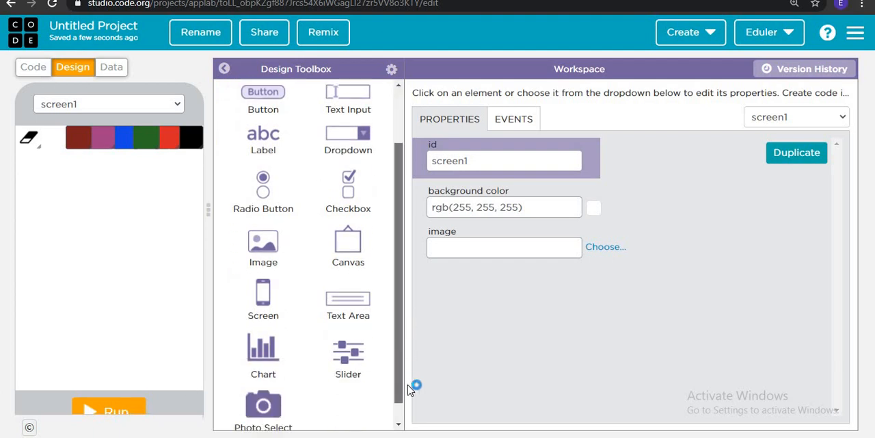
{"action": "mouse_move", "coordinate": [361, 361]}
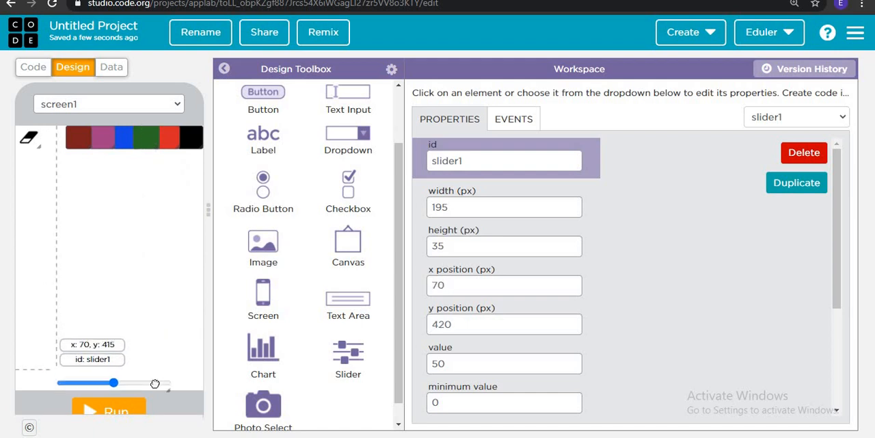
{"action": "left_click", "coordinate": [157, 246]}
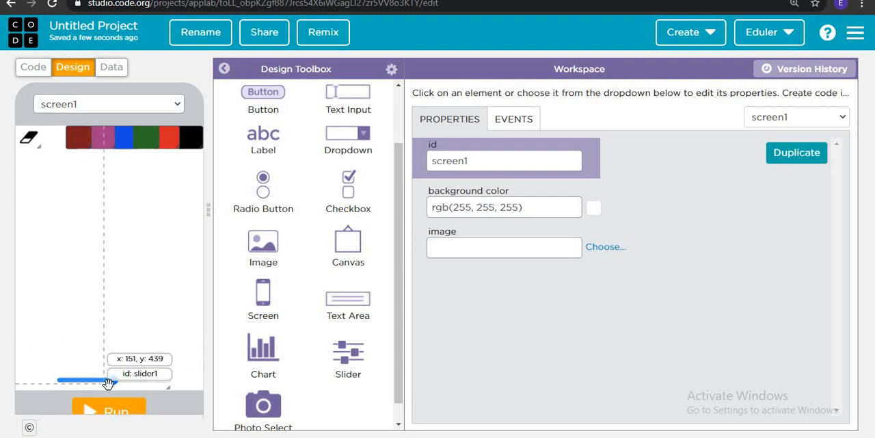
{"action": "left_click", "coordinate": [108, 379]}
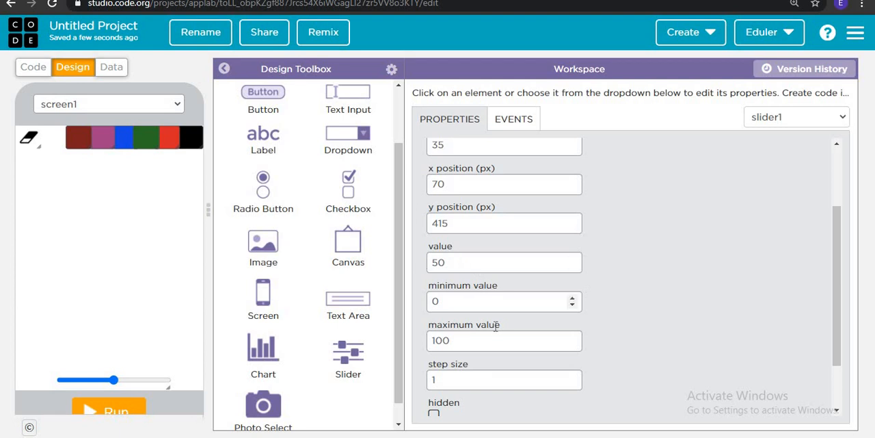
{"action": "left_click", "coordinate": [504, 262]}
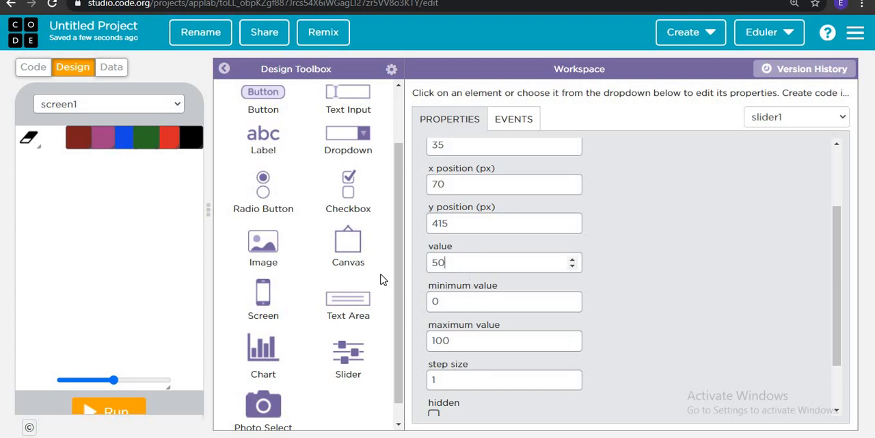
{"action": "type", "text": "0"}
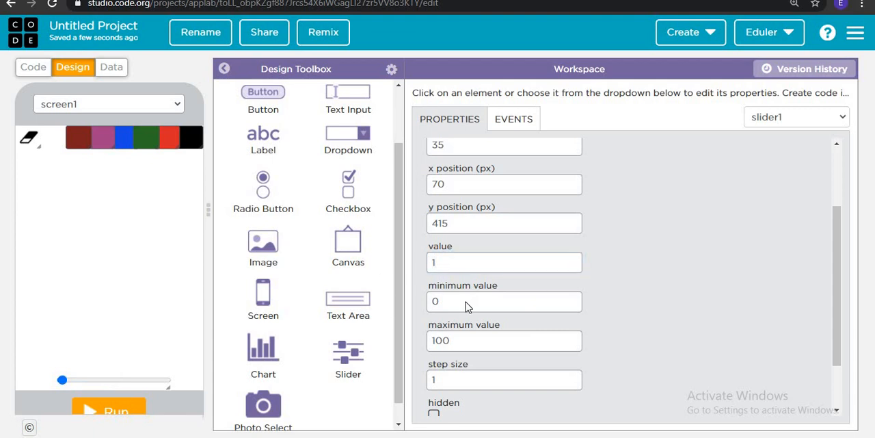
{"action": "left_click", "coordinate": [504, 301]}
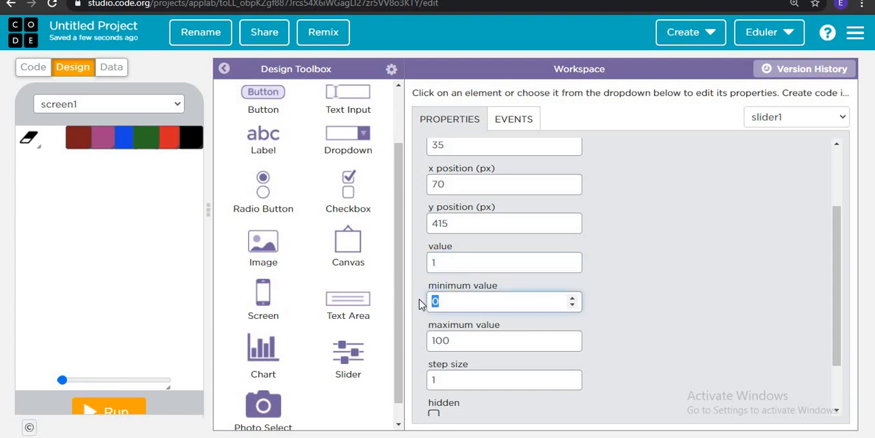
{"action": "left_click", "coordinate": [504, 341]}
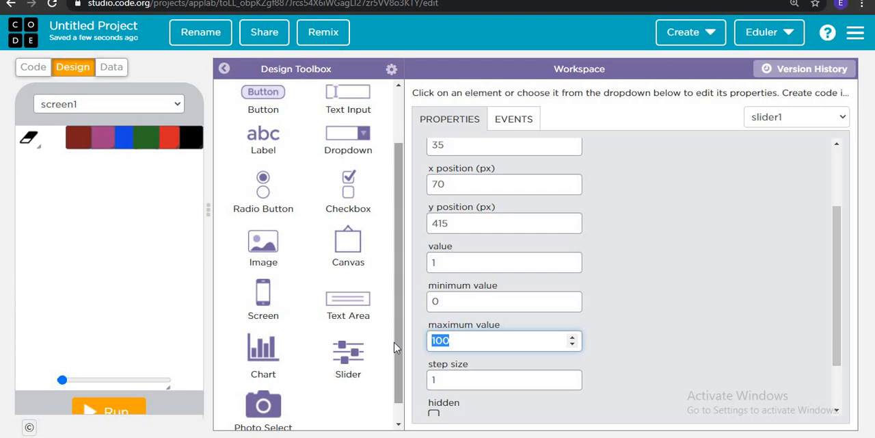
{"action": "type", "text": "50"}
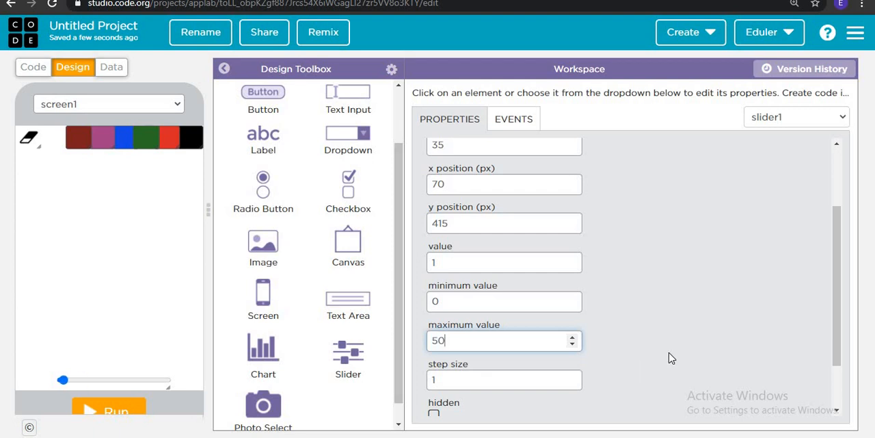
{"action": "left_click", "coordinate": [504, 380]}
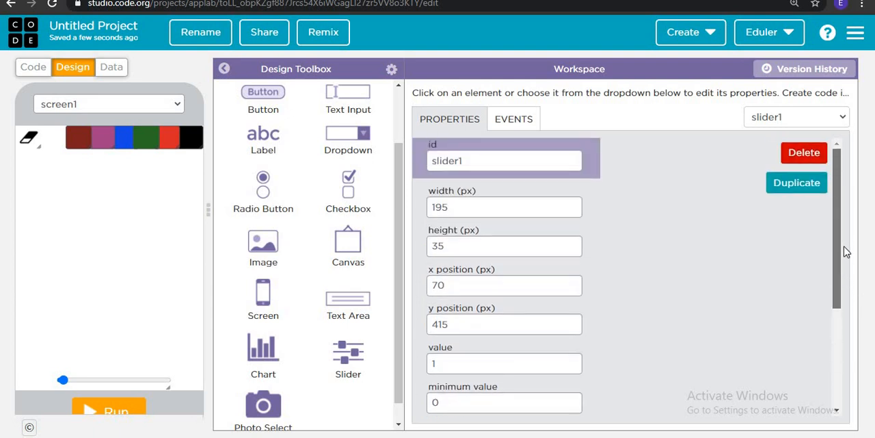
{"action": "scroll", "scroll_direction": "down", "scroll_amount": 3}
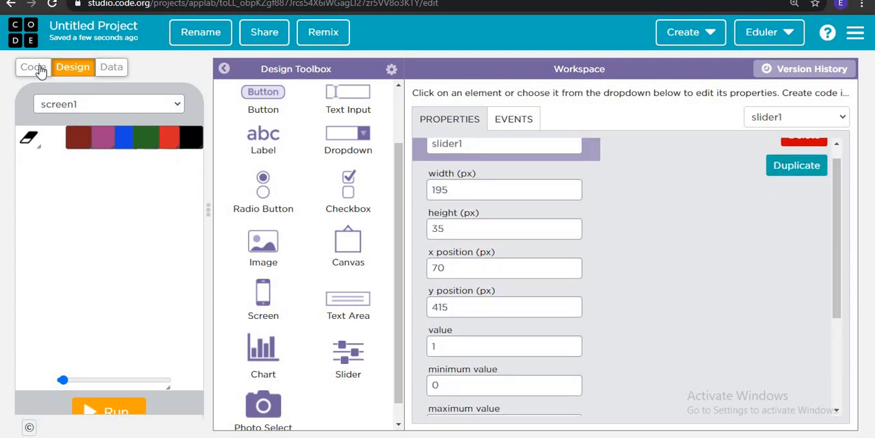
Step: Write hide(), penColor("black") and penUp() at the top of the program
{"action": "left_click", "coordinate": [32, 66]}
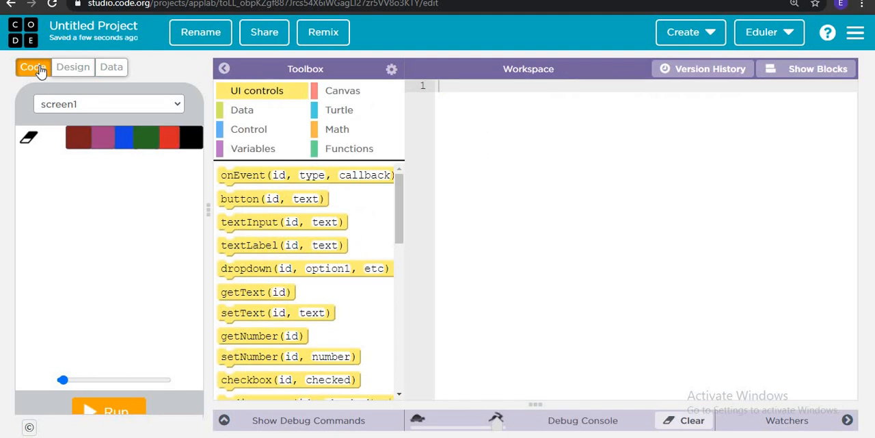
{"action": "mouse_move", "coordinate": [248, 225]}
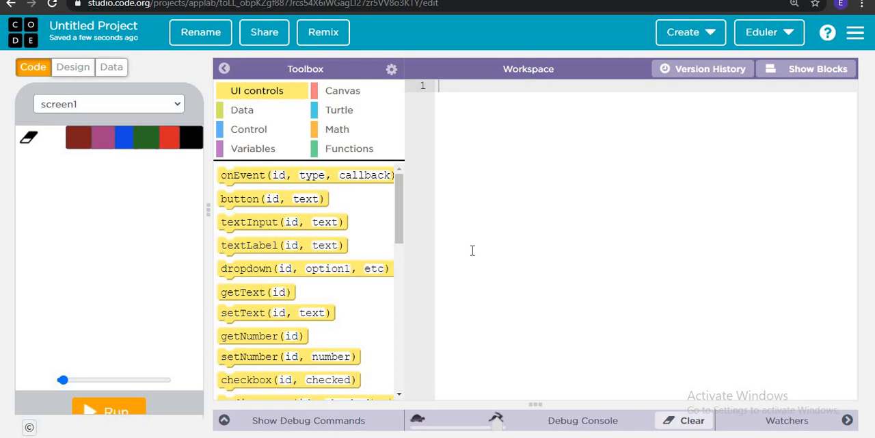
{"action": "mouse_move", "coordinate": [283, 101]}
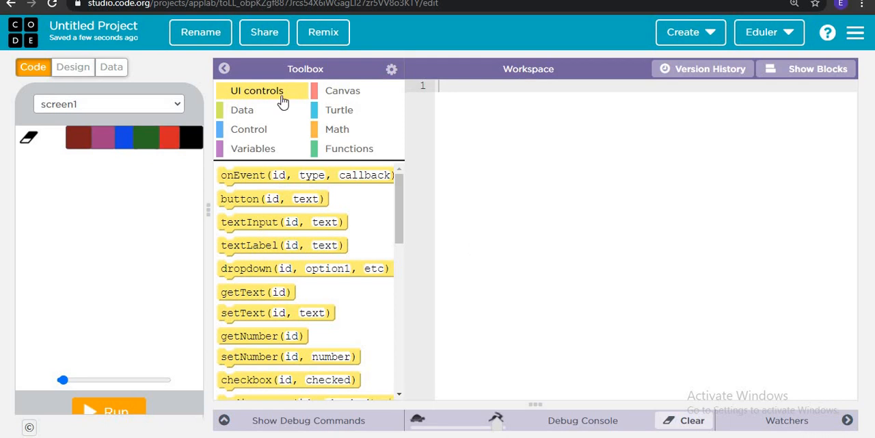
{"action": "left_click", "coordinate": [339, 110]}
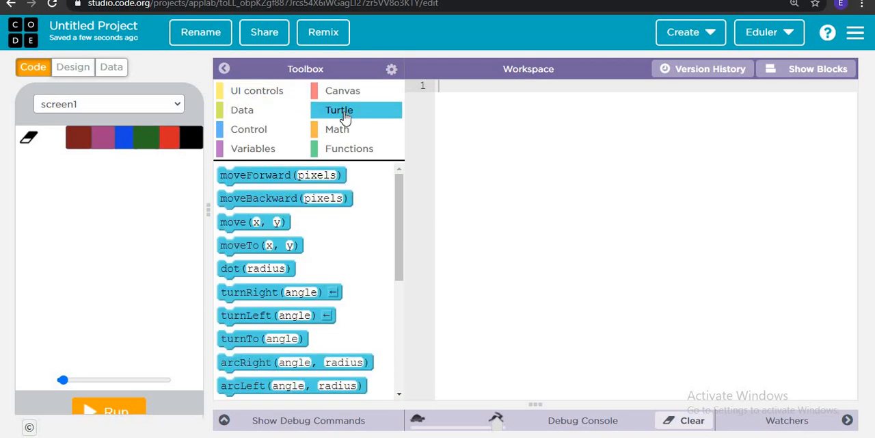
{"action": "scroll", "scroll_direction": "down", "scroll_amount": 3}
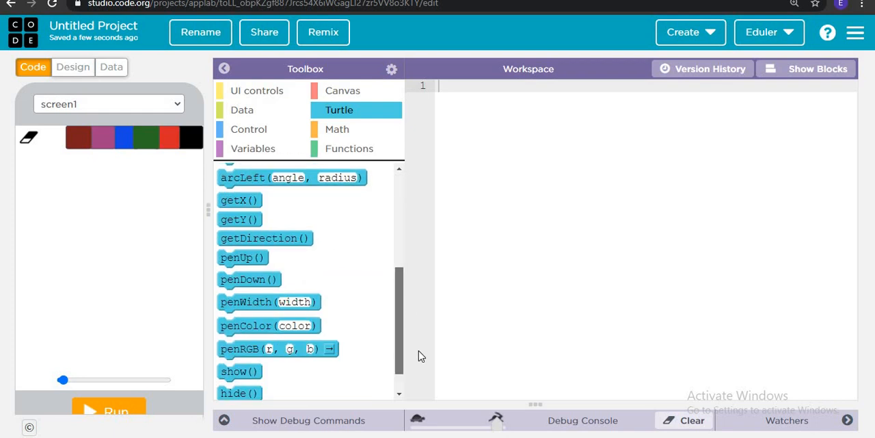
{"action": "scroll", "scroll_direction": "down", "scroll_amount": 3}
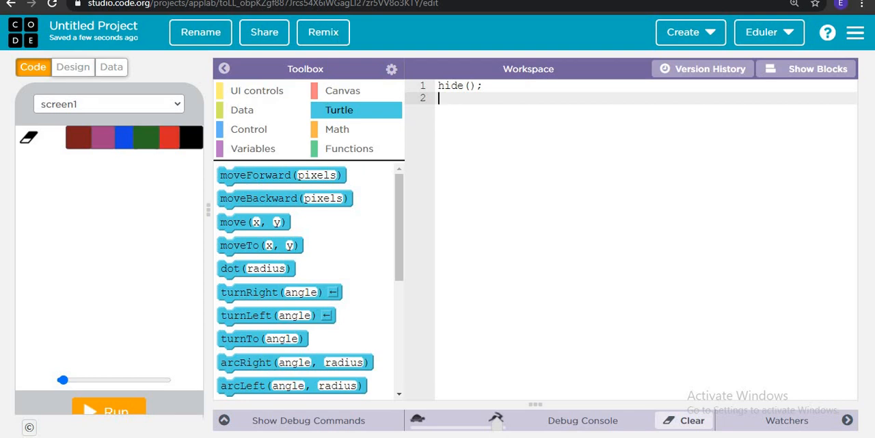
{"action": "type", "text": "pen"}
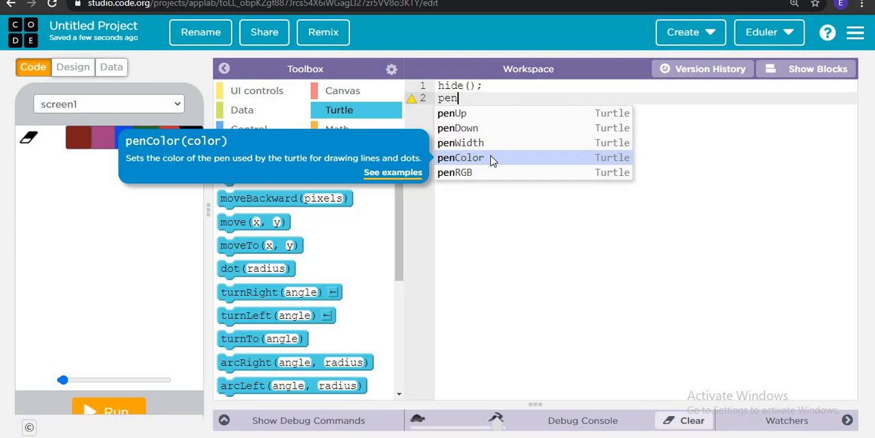
{"action": "left_click", "coordinate": [460, 157]}
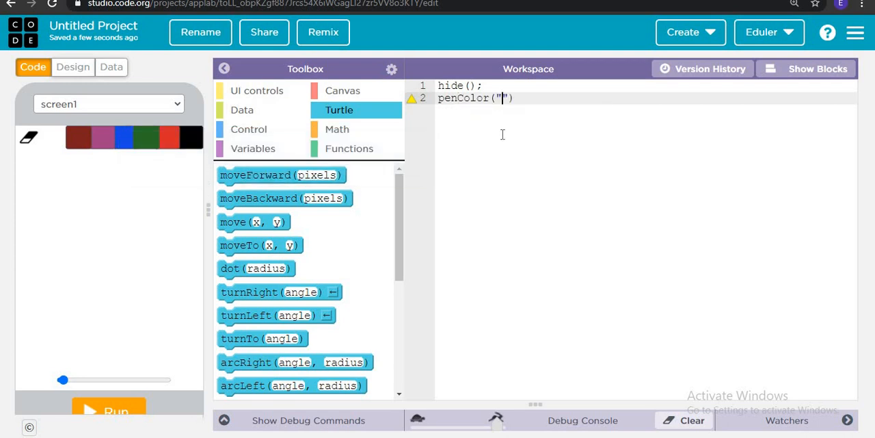
{"action": "type", "text": "black"}
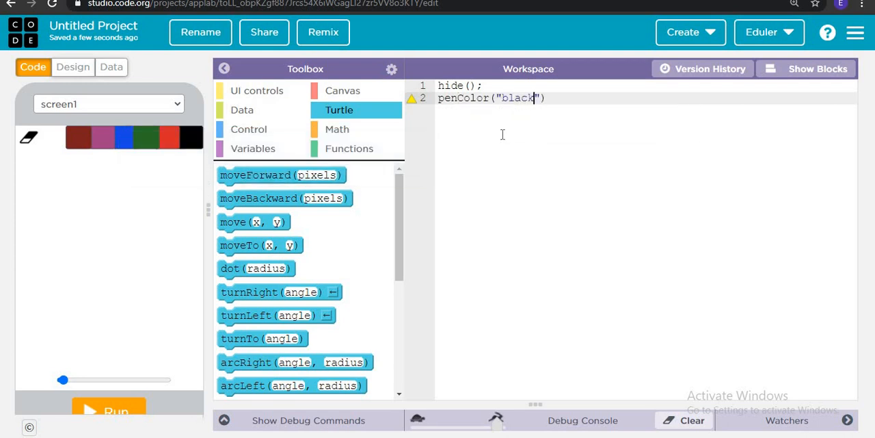
{"action": "type", "text": ";"}
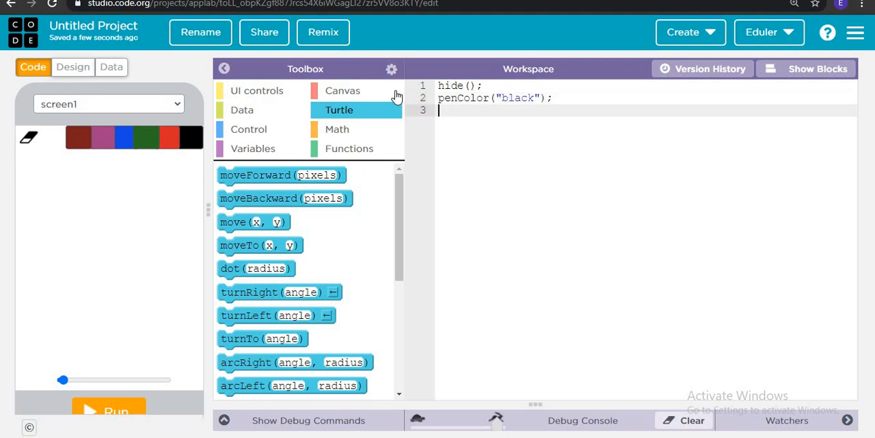
{"action": "type", "text": "pen"}
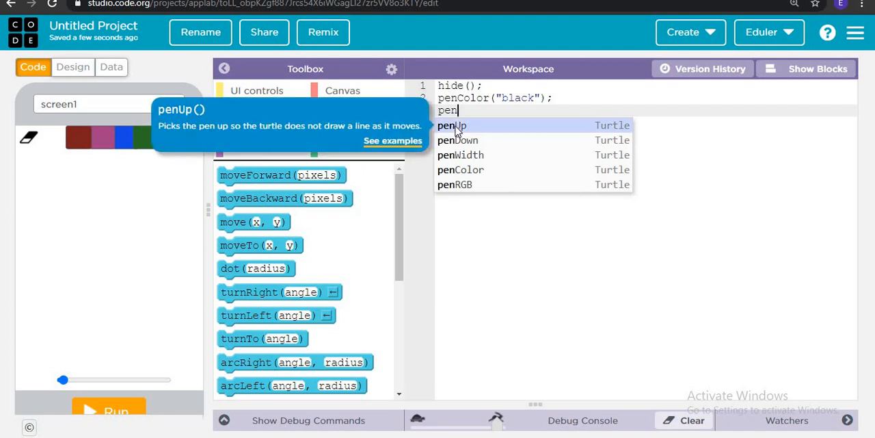
{"action": "left_click", "coordinate": [451, 125]}
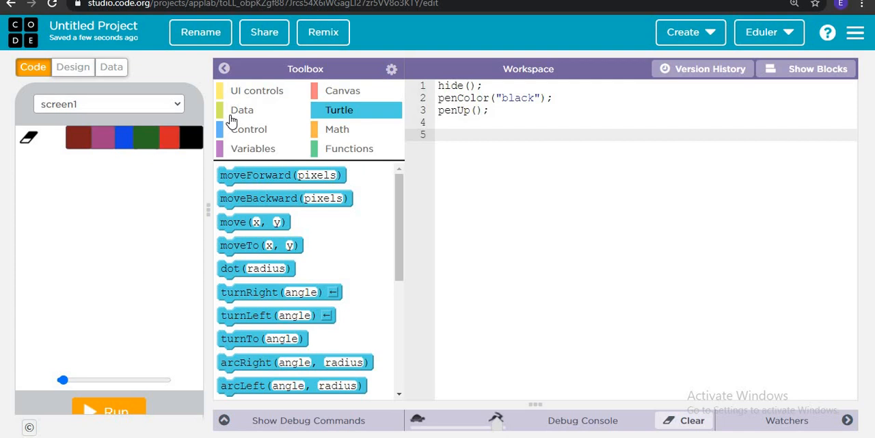
{"action": "left_click", "coordinate": [256, 90]}
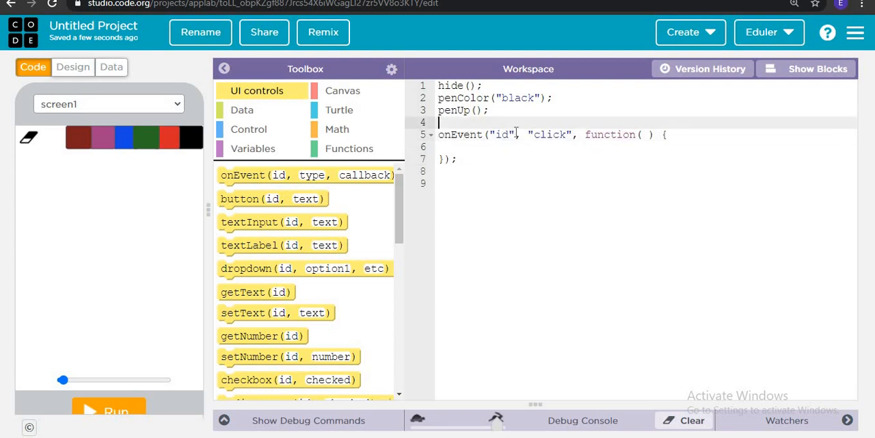
Step: Point the mousedown onEvent at screen1 and move the turtle to event.x and event.y
{"action": "key", "text": "Backspace"}
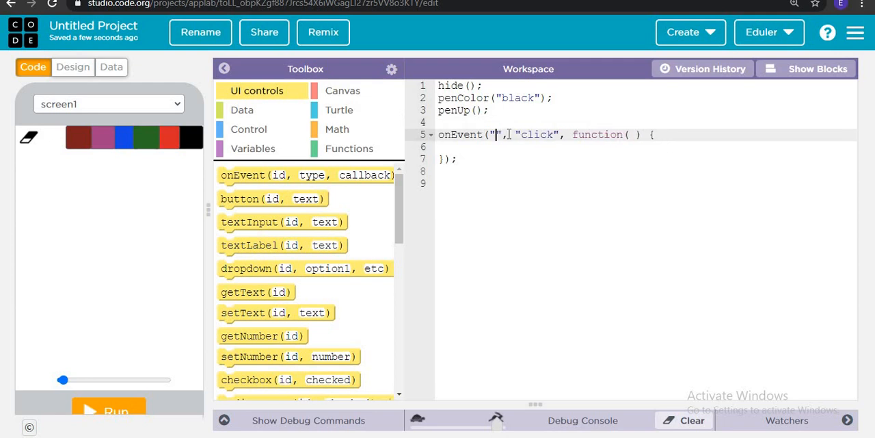
{"action": "type", "text": "screen1"}
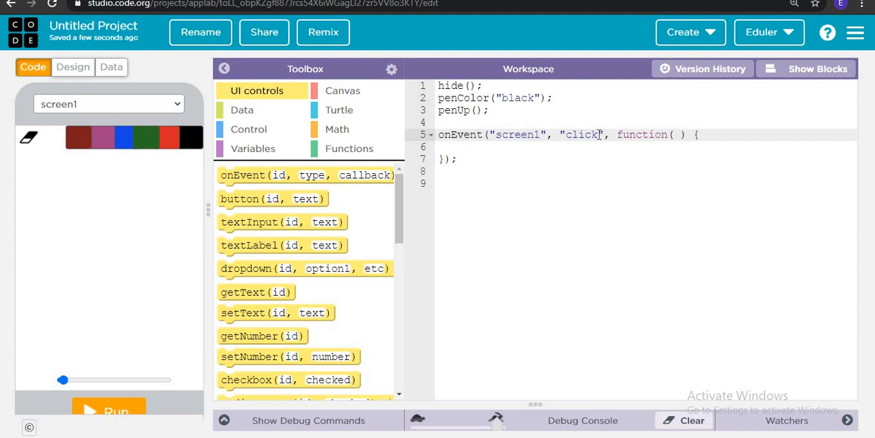
{"action": "type", "text": "mousemove"}
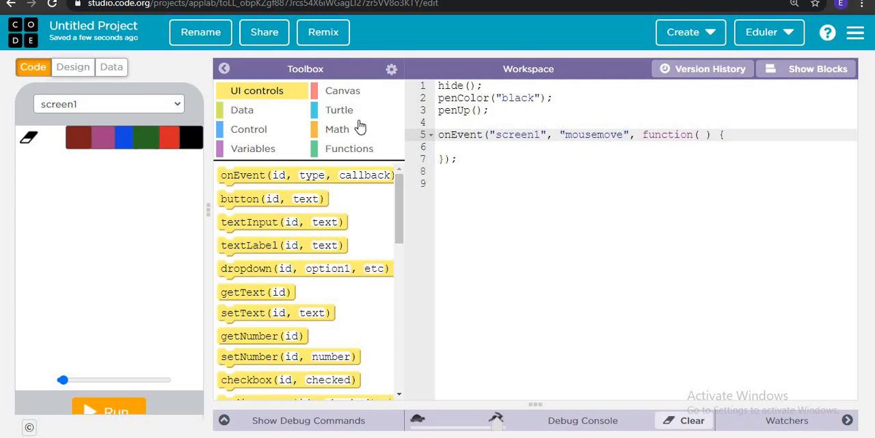
{"action": "left_click", "coordinate": [342, 91]}
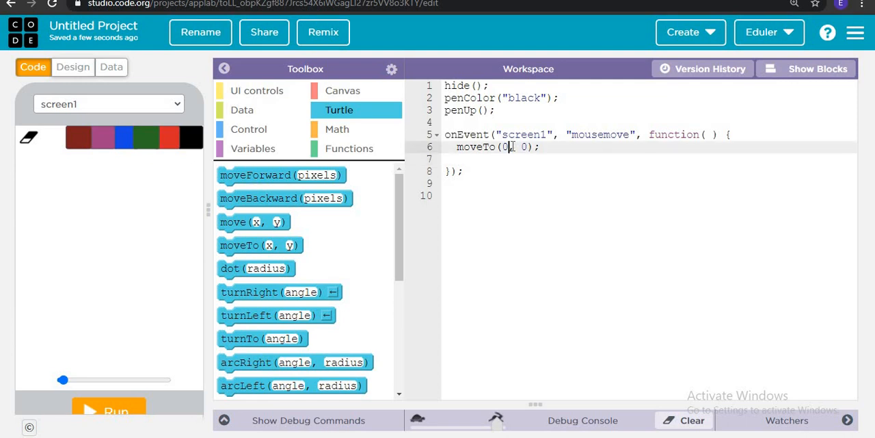
{"action": "type", "text": "event"}
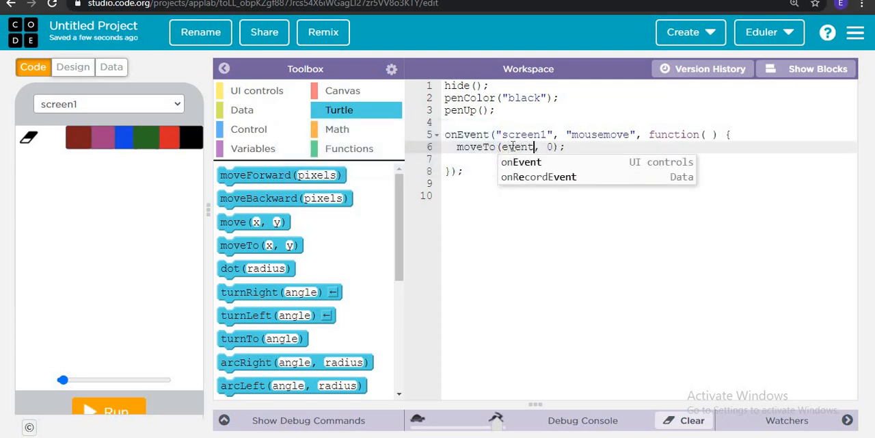
{"action": "type", "text": ".x"}
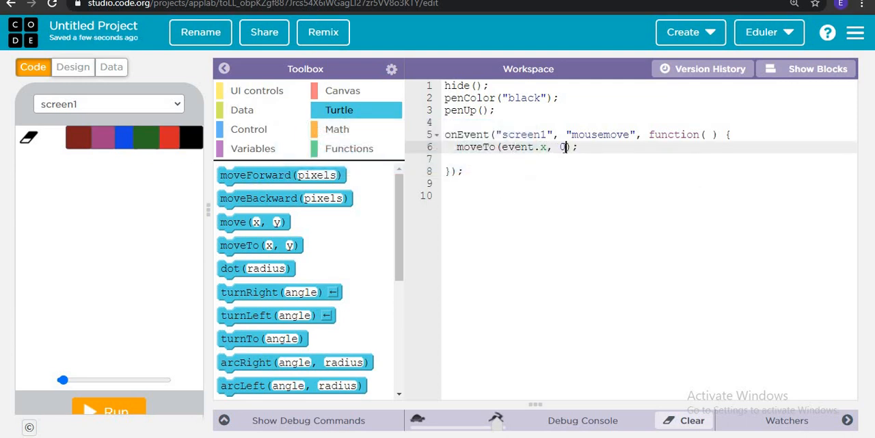
{"action": "type", "text": "evemt"}
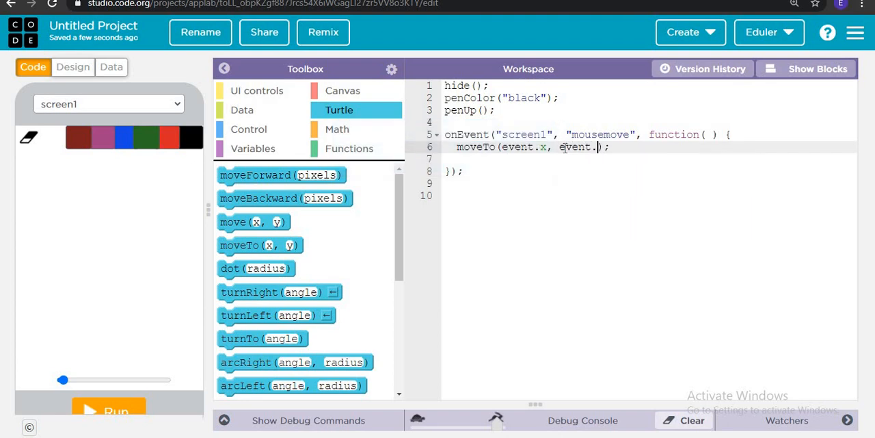
{"action": "type", "text": "y"}
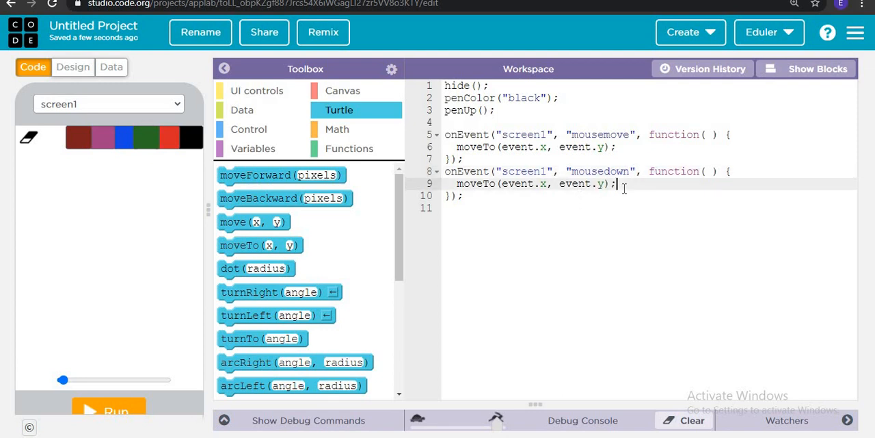
Step: Add penDown() inside the screen1 mousedown handler
{"action": "key", "text": "Enter"}
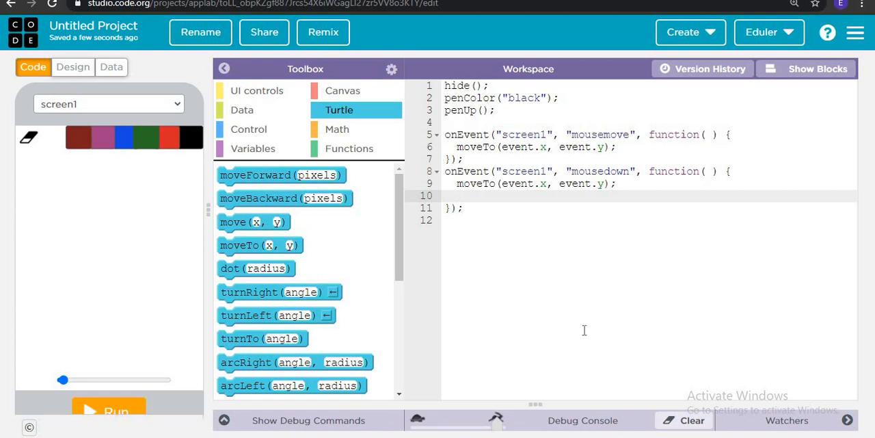
{"action": "type", "text": "pen"}
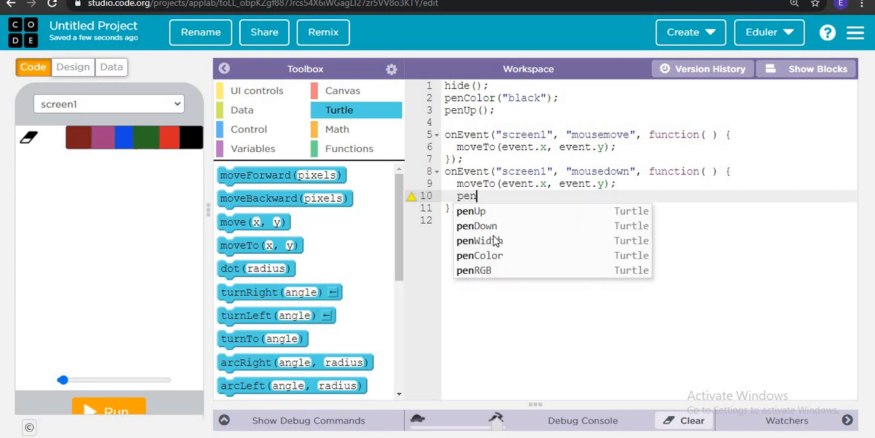
{"action": "left_click", "coordinate": [477, 226]}
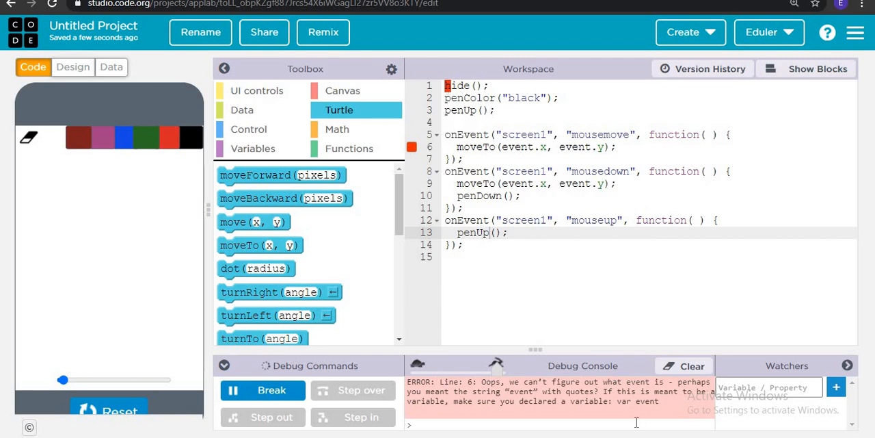
{"action": "mouse_move", "coordinate": [506, 168]}
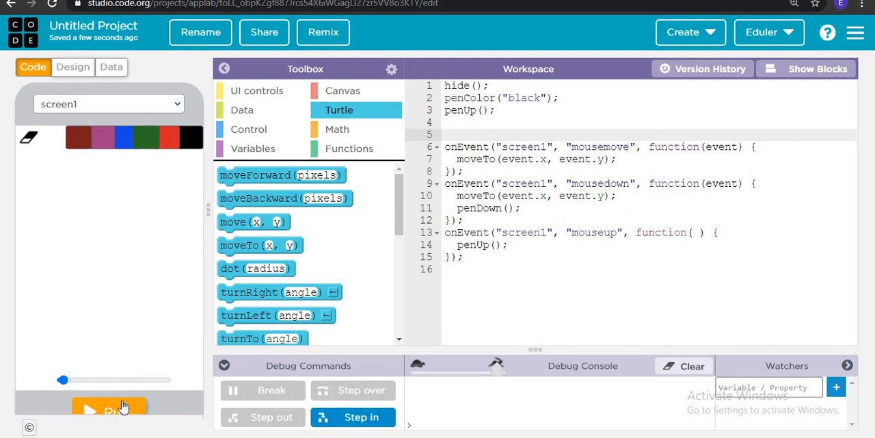
Step: Run the app to test freehand drawing with the event parameter, then reset it
{"action": "left_click", "coordinate": [109, 407]}
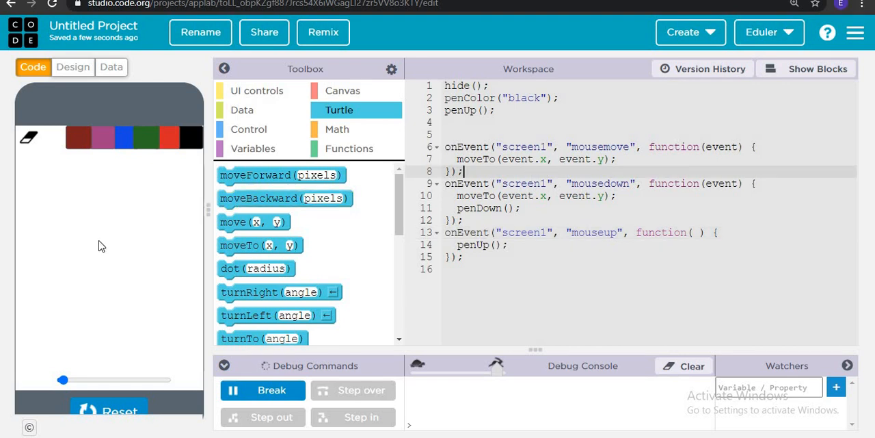
{"action": "mouse_move", "coordinate": [136, 230]}
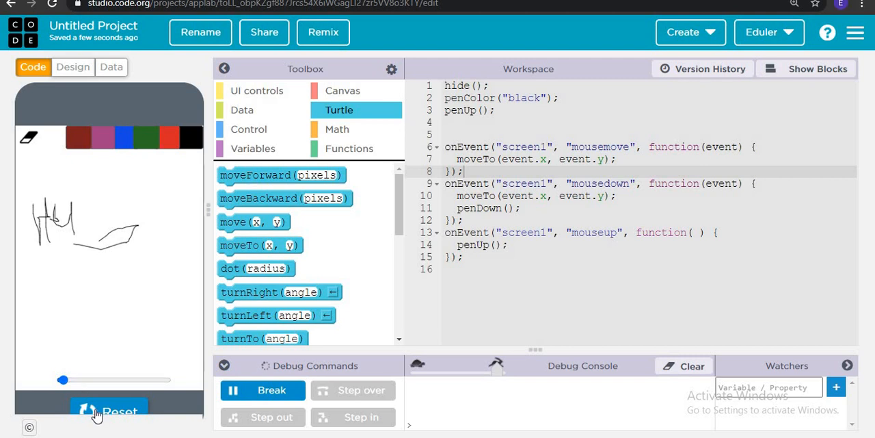
{"action": "left_click", "coordinate": [108, 410]}
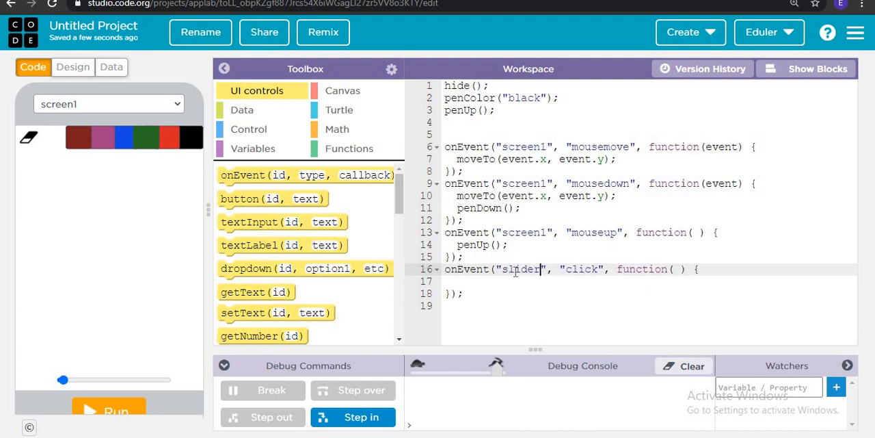
Step: Correct the slider1 handler's mistyped event name so it fires on 'change'
{"action": "type", "text": "1"}
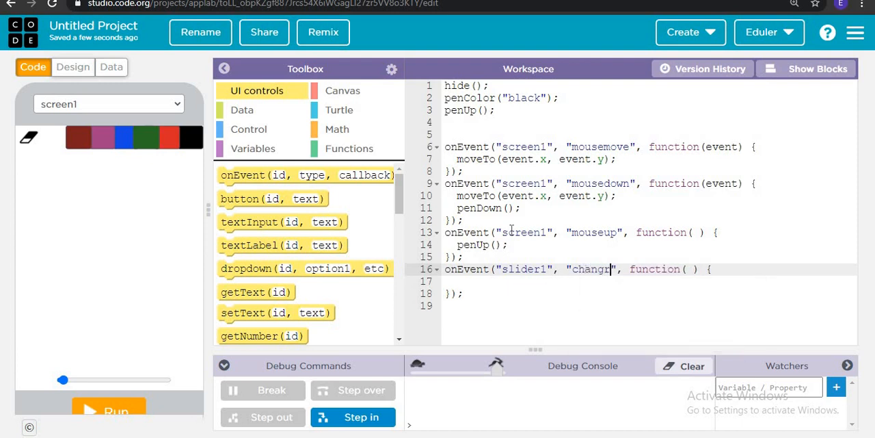
{"action": "key", "text": "Backspace"}
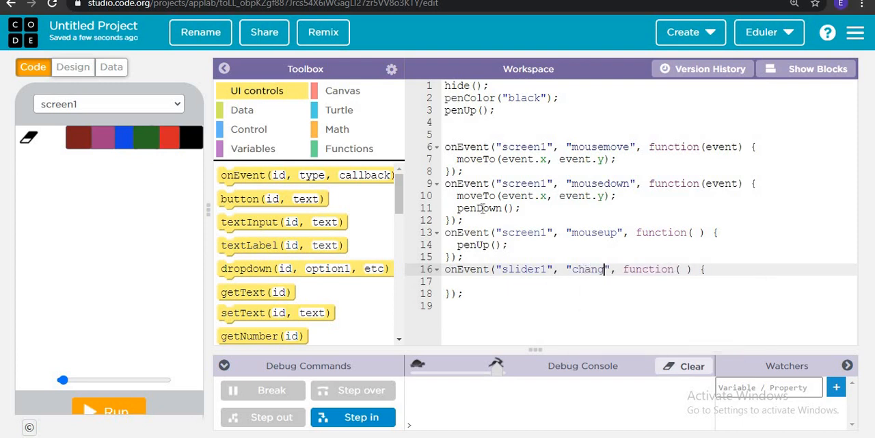
{"action": "type", "text": "e"}
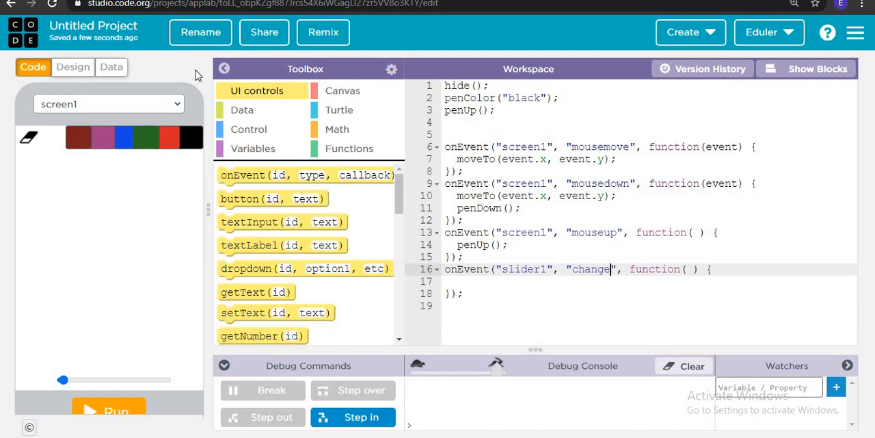
Step: Make the handler call penWidth(getText("slider1")) using the Turtle toolbox and autocomplete
{"action": "left_click", "coordinate": [336, 128]}
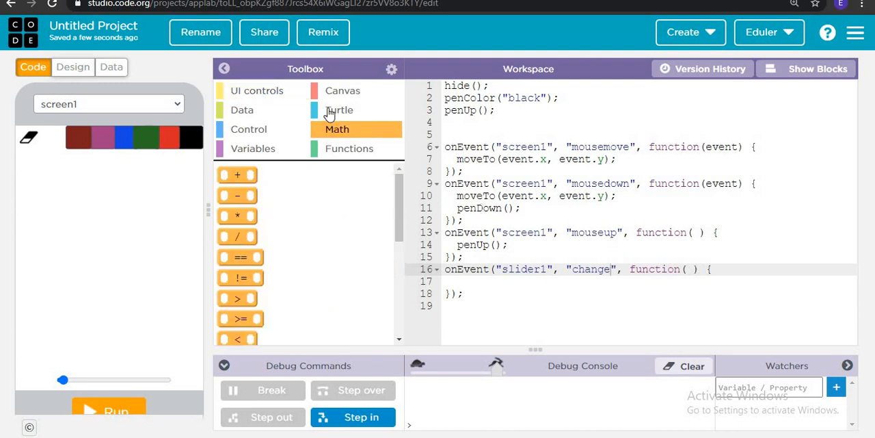
{"action": "left_click", "coordinate": [339, 110]}
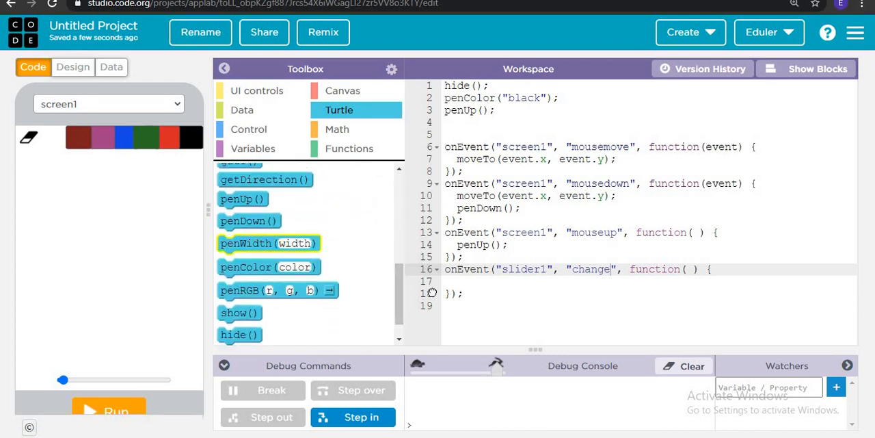
{"action": "type", "text": "penWidth(3);"}
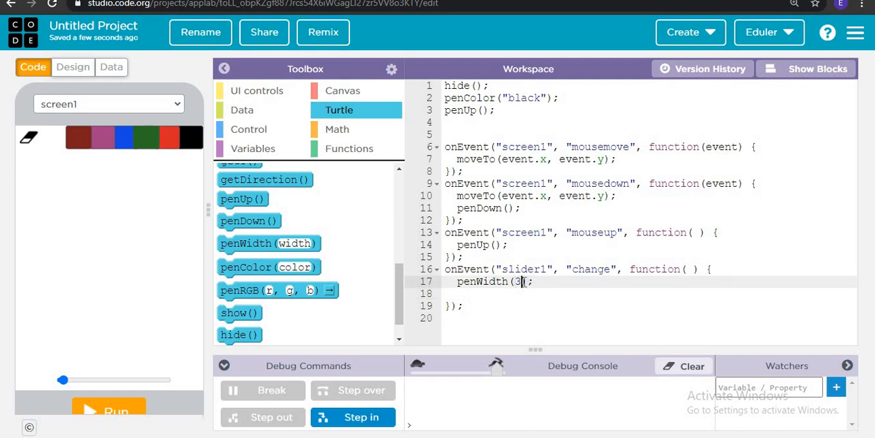
{"action": "type", "text": "get"}
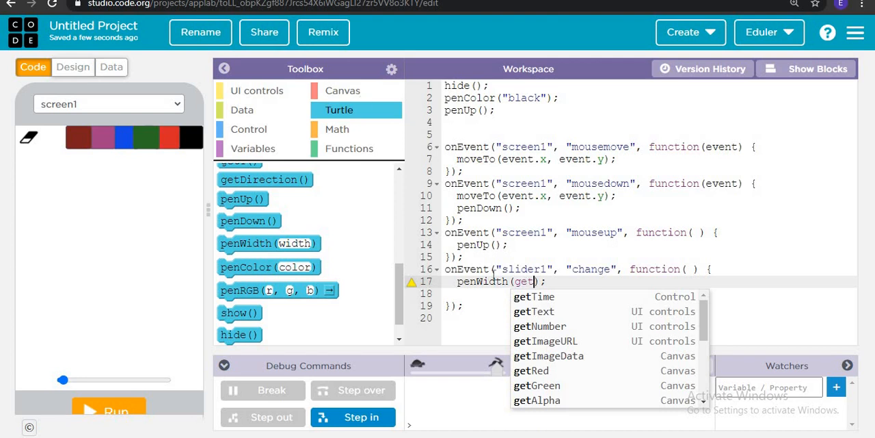
{"action": "left_click", "coordinate": [534, 311]}
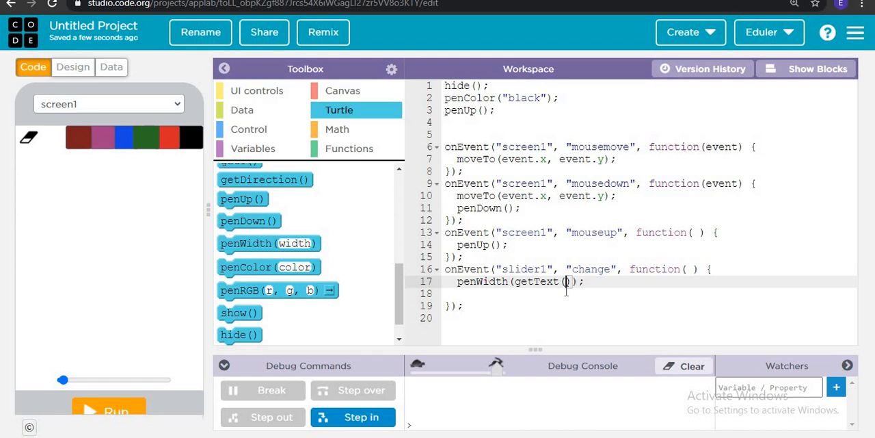
{"action": "type", "text": "\"\""}
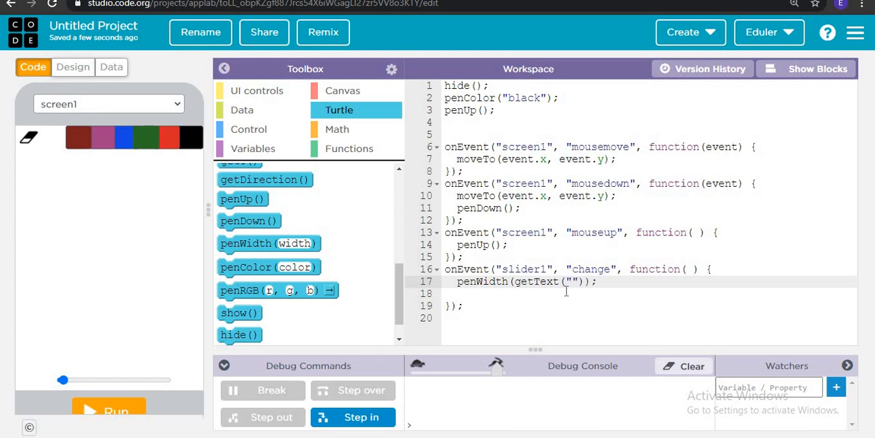
{"action": "type", "text": "slider1"}
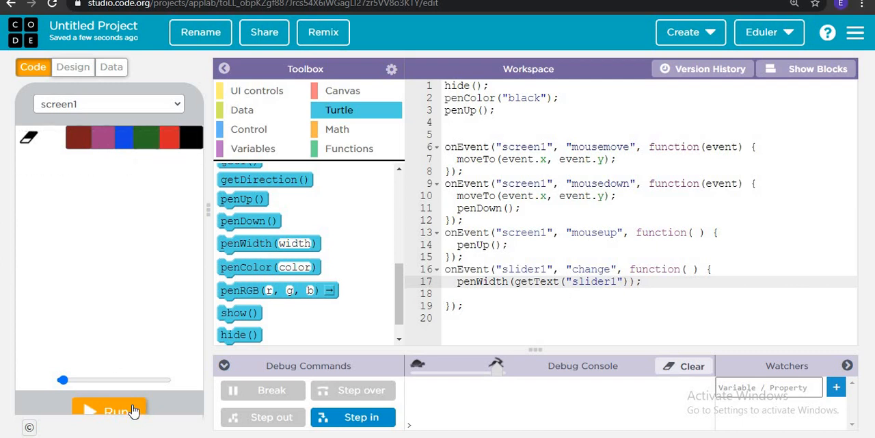
{"action": "left_click", "coordinate": [110, 409]}
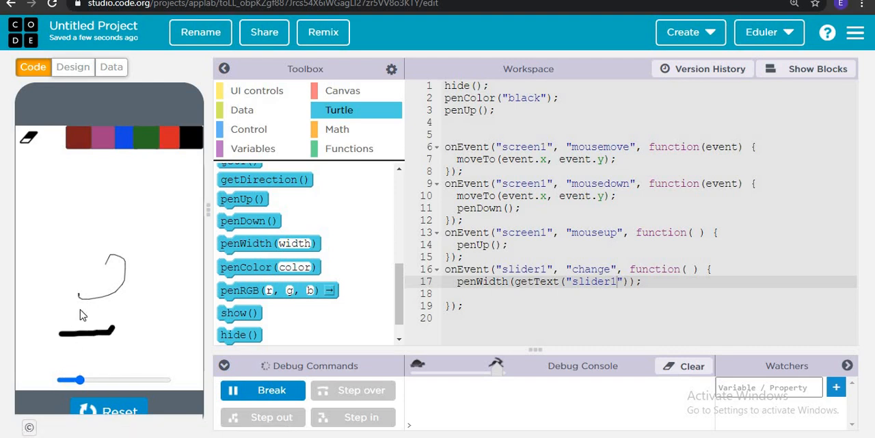
{"action": "left_click_drag", "start_coordinate": [78, 379], "coordinate": [161, 380]}
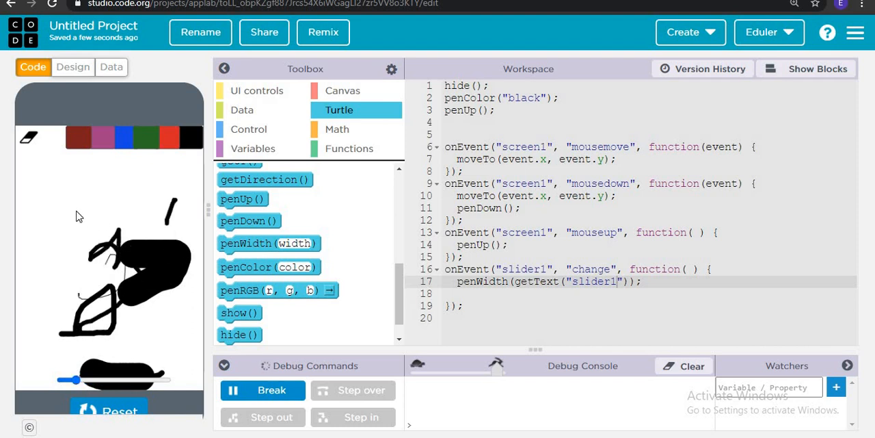
{"action": "left_click", "coordinate": [109, 409]}
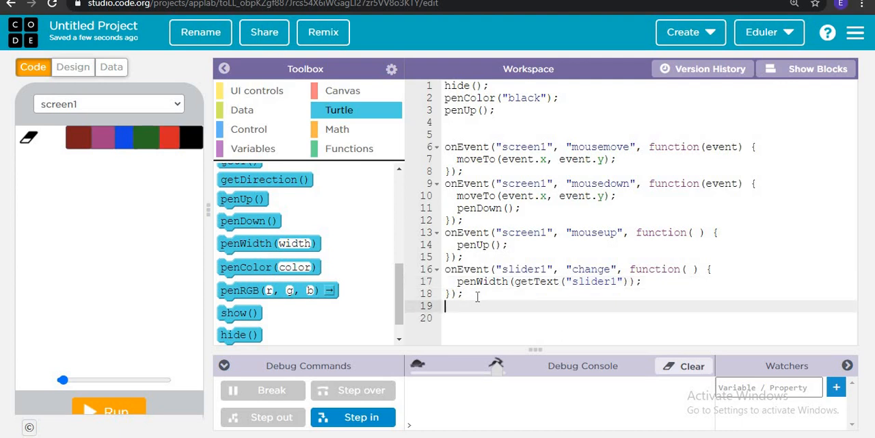
Step: Add an onEvent("button1", "click") handler containing penColor("black")
{"action": "left_click", "coordinate": [257, 90]}
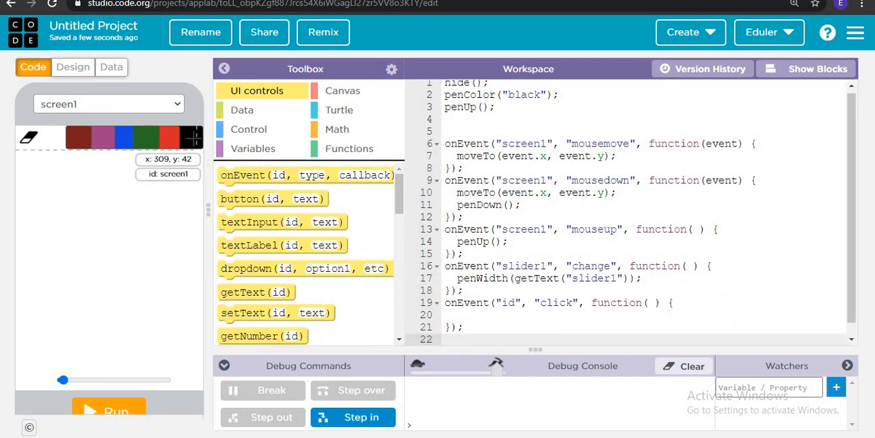
{"action": "left_click", "coordinate": [513, 302]}
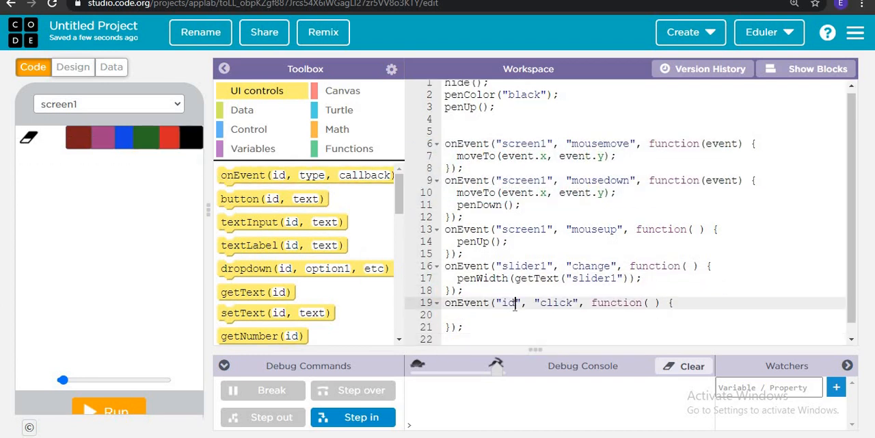
{"action": "type", "text": "button1"}
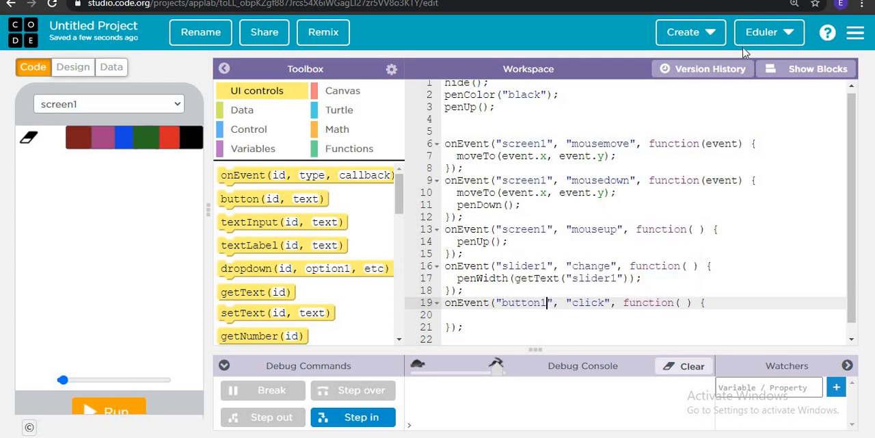
{"action": "mouse_move", "coordinate": [801, 8]}
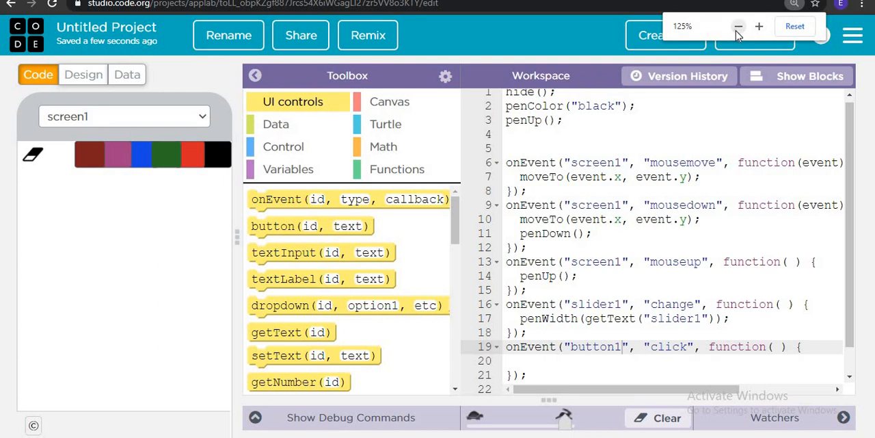
{"action": "left_click", "coordinate": [738, 26]}
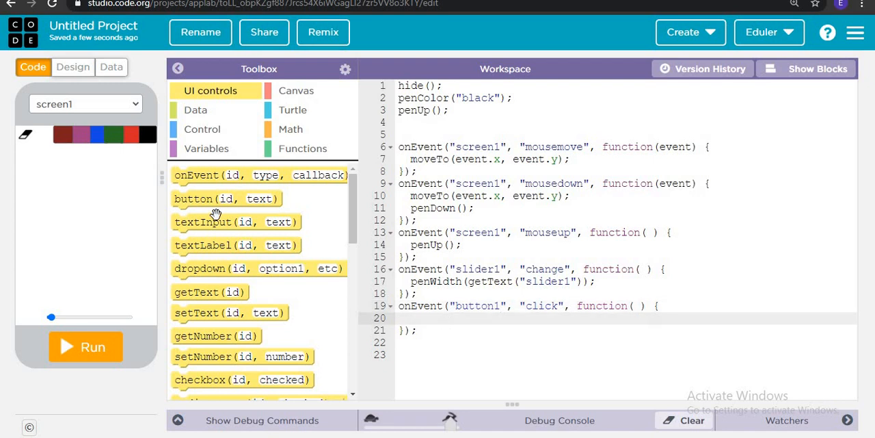
{"action": "mouse_move", "coordinate": [303, 119]}
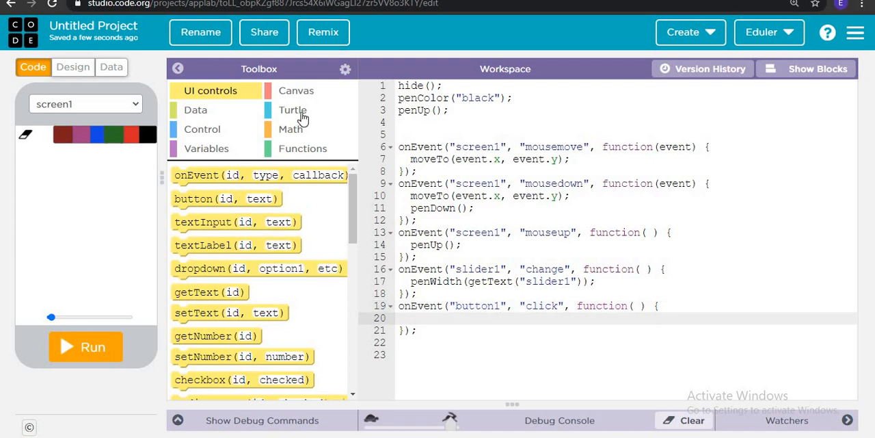
{"action": "left_click", "coordinate": [293, 110]}
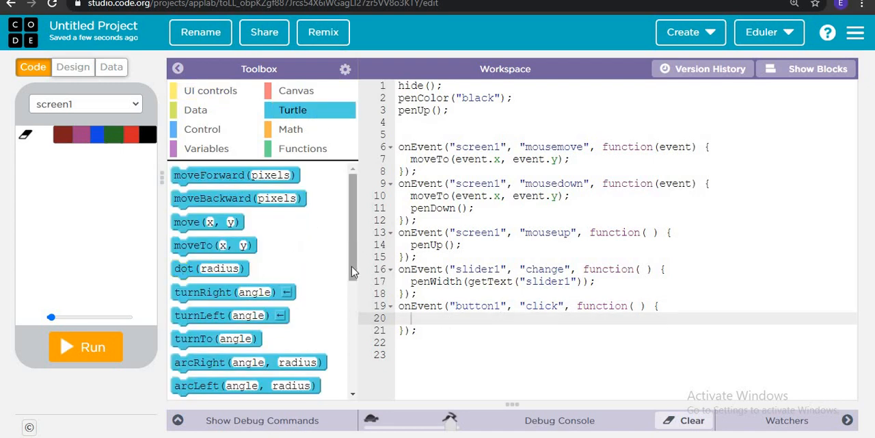
{"action": "scroll", "scroll_direction": "down", "scroll_amount": 3}
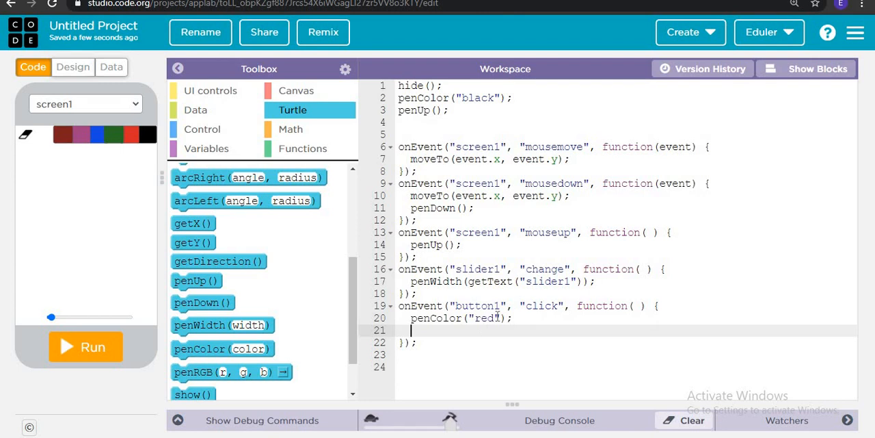
{"action": "type", "text": "black"}
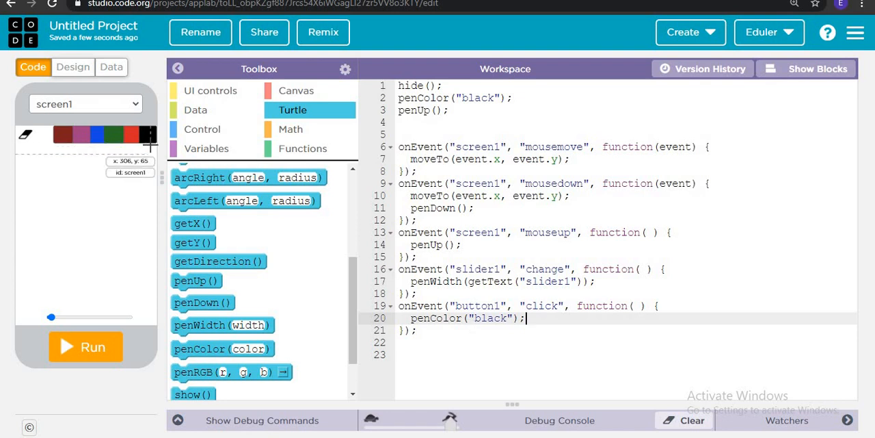
{"action": "mouse_move", "coordinate": [49, 135]}
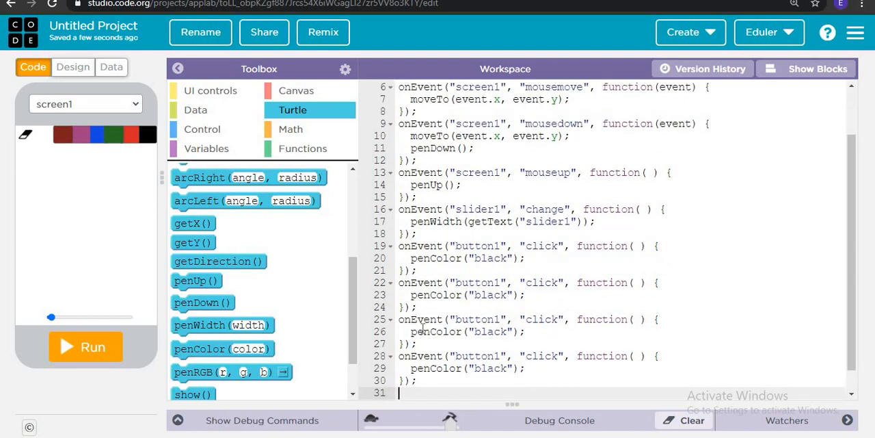
Step: Change the copied handlers to button2 with penColor red and button3 with green
{"action": "scroll", "scroll_direction": "down", "scroll_amount": 3}
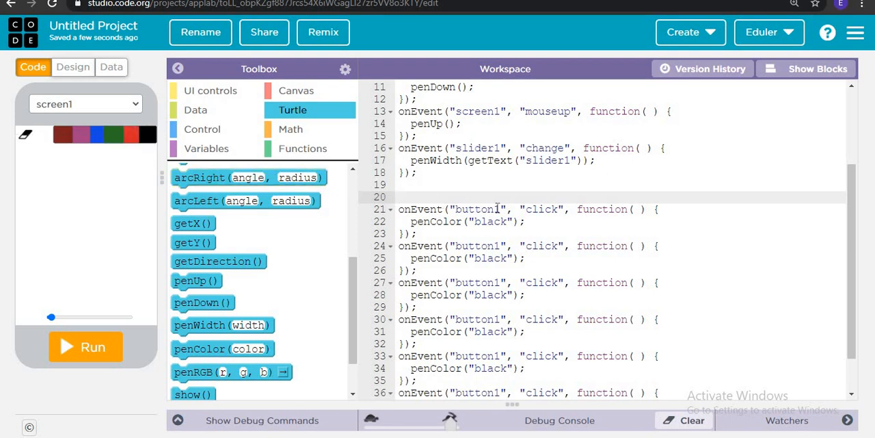
{"action": "left_click", "coordinate": [495, 208]}
{"action": "type", "text": "2"}
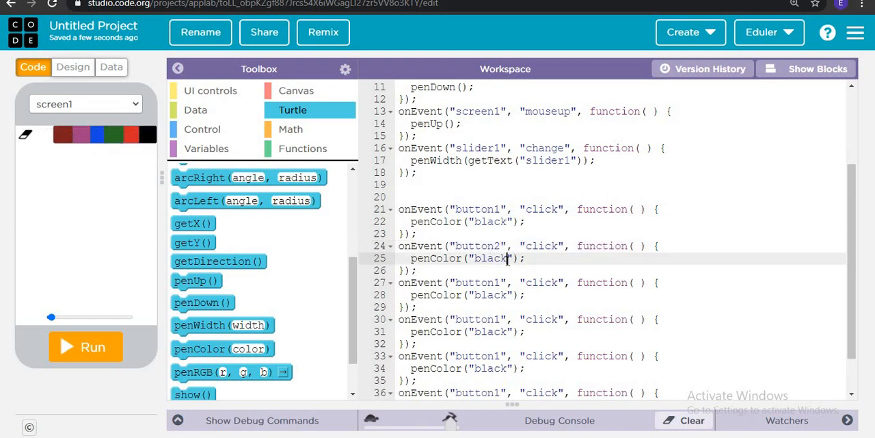
{"action": "type", "text": "red"}
{"action": "left_click", "coordinate": [530, 282]}
{"action": "type", "text": "3"}
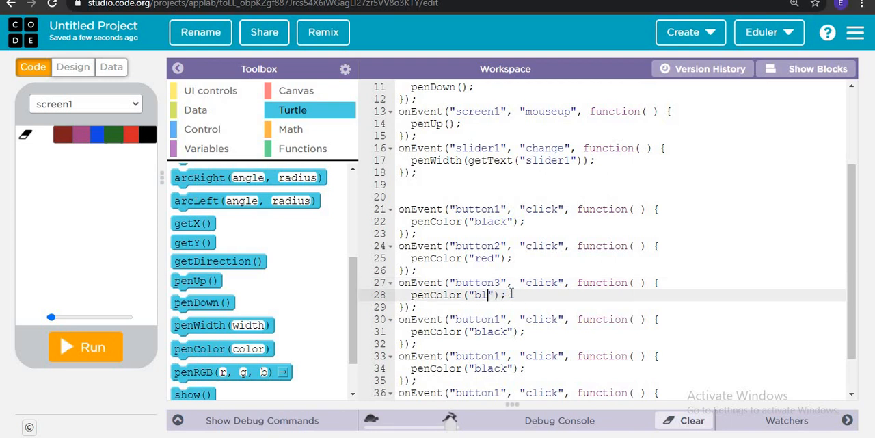
{"action": "type", "text": "green"}
{"action": "left_click", "coordinate": [609, 319]}
{"action": "type", "text": "4"}
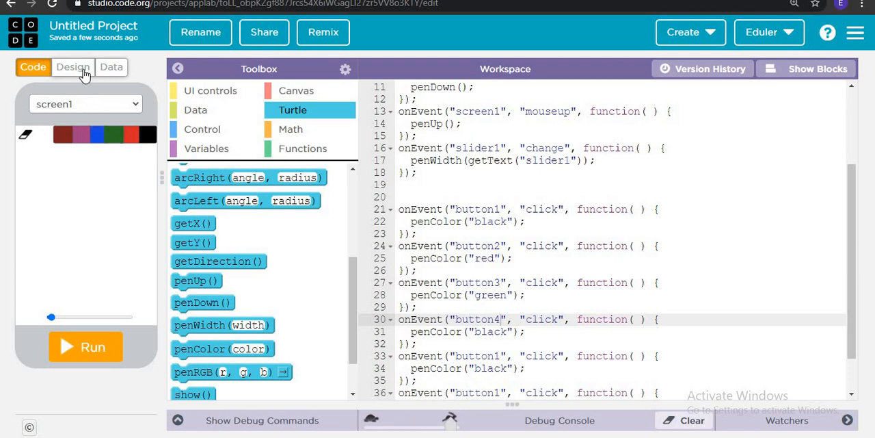
Step: Copy button3's blue background rgb(20, 73, 228) from Design into its penColor call
{"action": "left_click", "coordinate": [73, 66]}
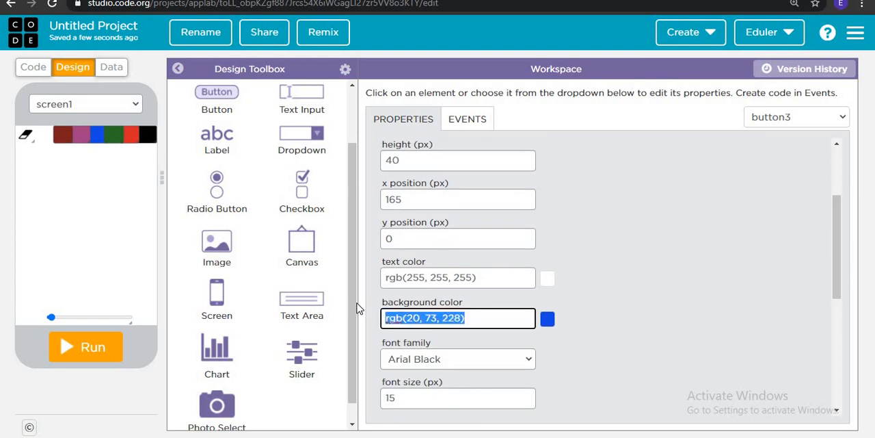
{"action": "right_click", "coordinate": [457, 318]}
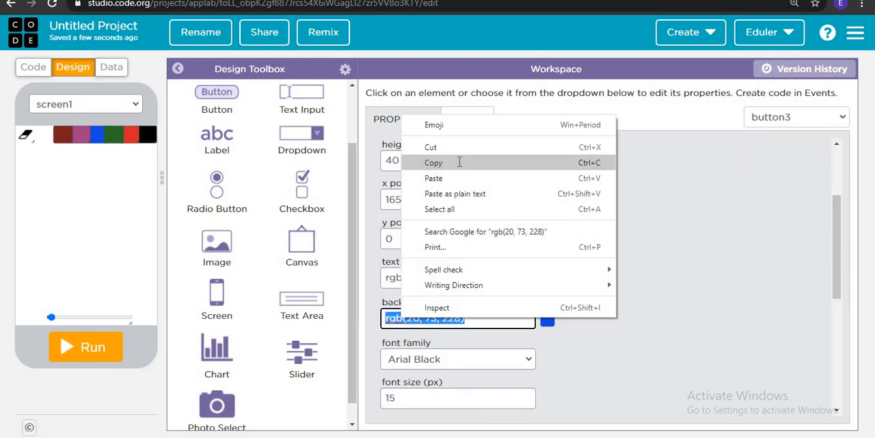
{"action": "left_click", "coordinate": [33, 66]}
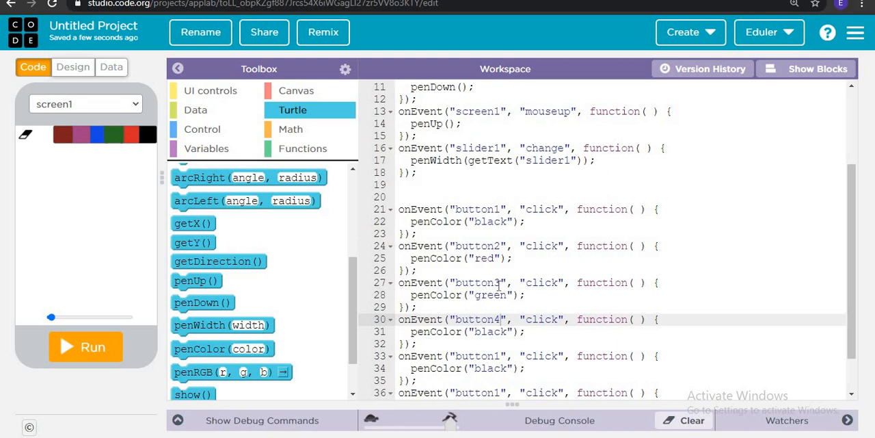
{"action": "mouse_move", "coordinate": [111, 183]}
{"action": "type", "text": "3"}
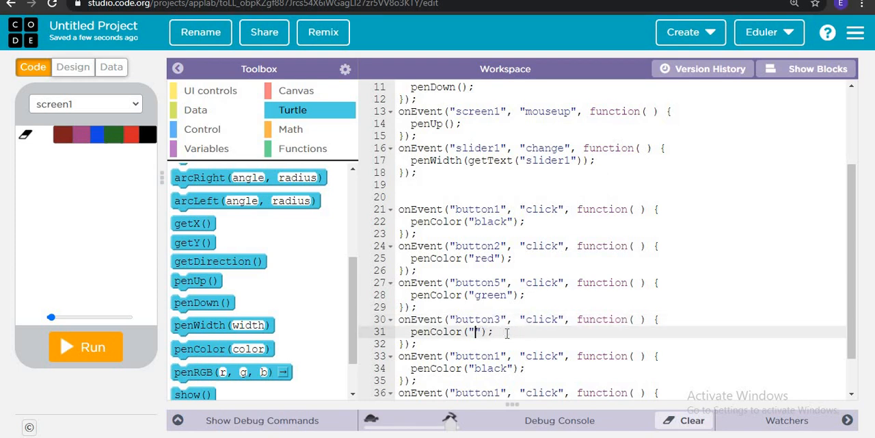
{"action": "type", "text": "rgb(20, 73, 228)"}
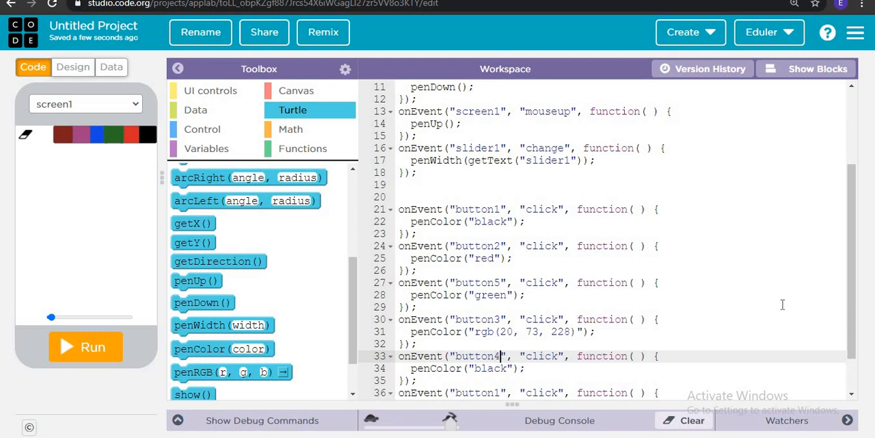
{"action": "scroll", "scroll_direction": "down", "scroll_amount": 3}
{"action": "type", "text": "6"}
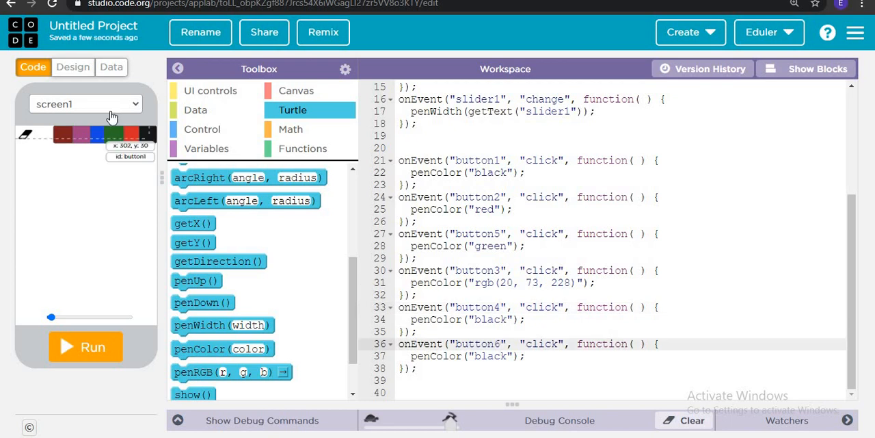
Step: Paste button4's purple background rgb(162, 63, 132) into button4's penColor call
{"action": "left_click", "coordinate": [72, 66]}
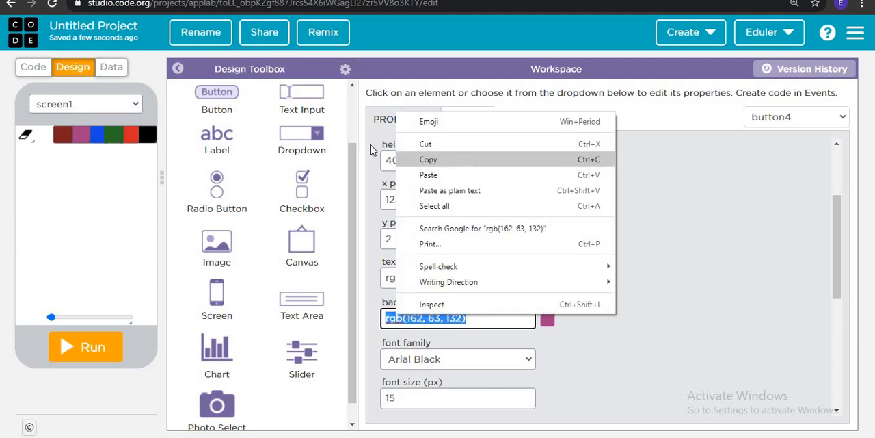
{"action": "left_click", "coordinate": [32, 67]}
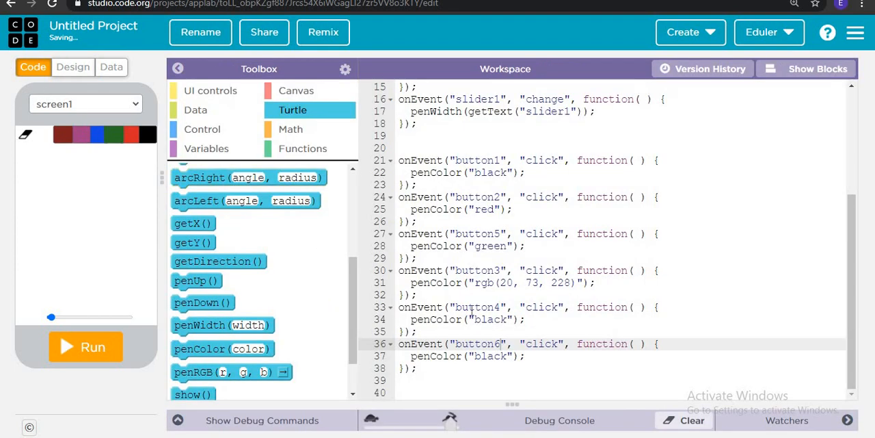
{"action": "left_click", "coordinate": [485, 320]}
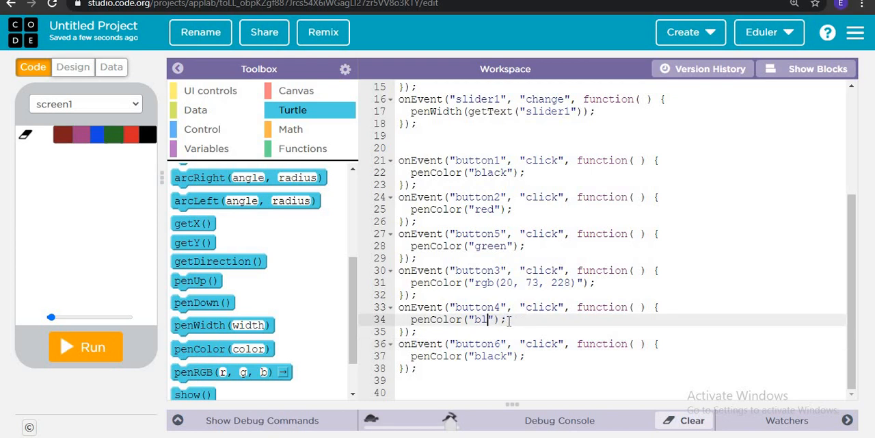
{"action": "type", "text": "rgb(162, 63, 132)"}
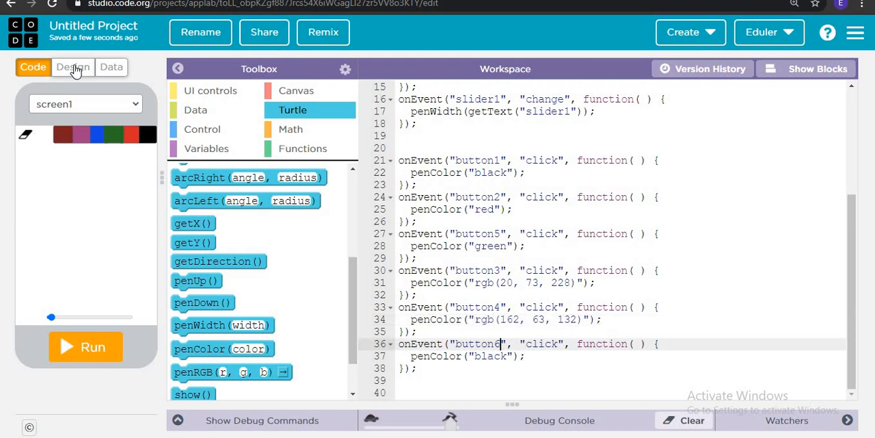
Step: Select button6's dark red background colour in Design and place it into button6's handler
{"action": "left_click", "coordinate": [73, 66]}
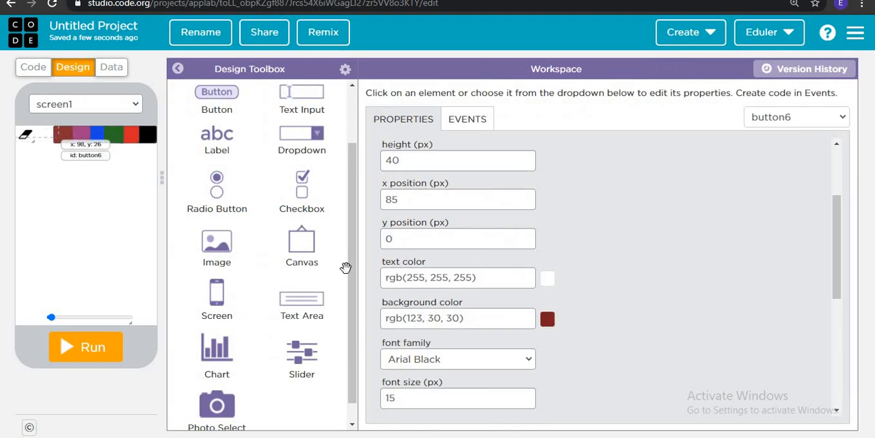
{"action": "triple_click", "coordinate": [457, 318]}
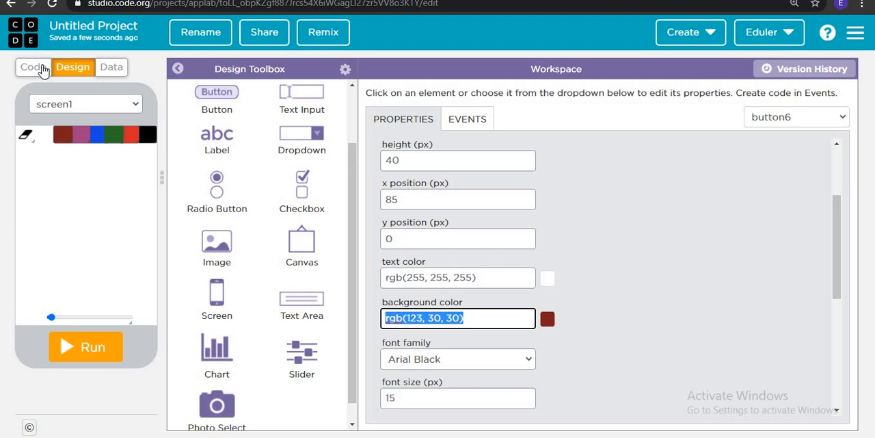
{"action": "left_click", "coordinate": [33, 66]}
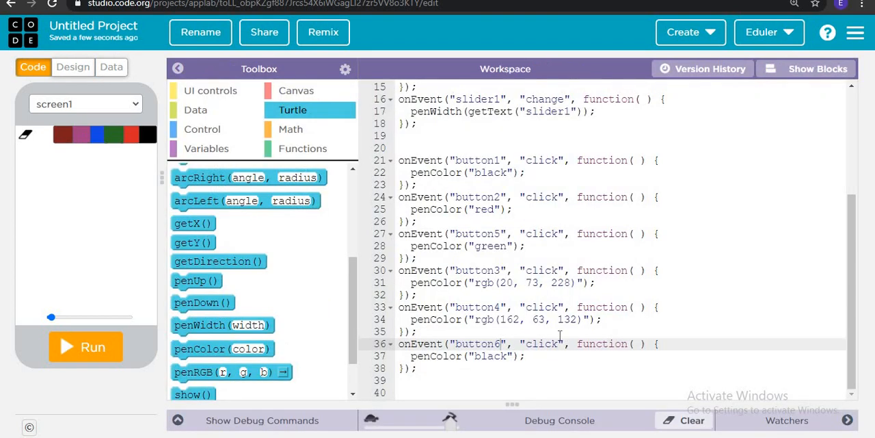
{"action": "left_click", "coordinate": [506, 356]}
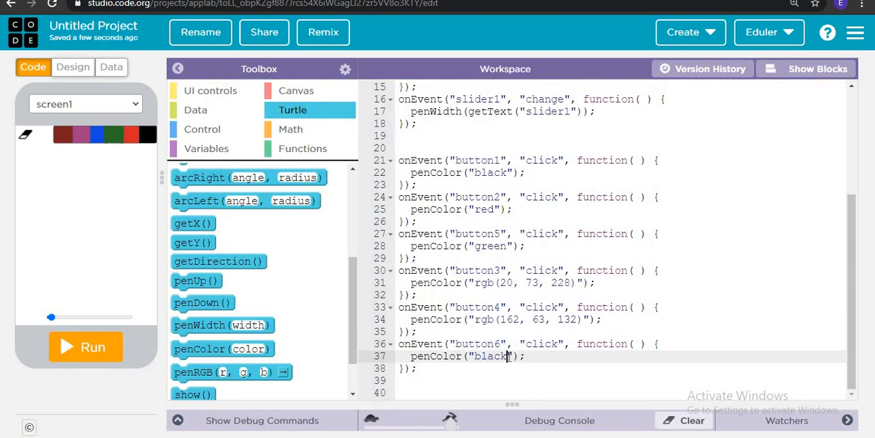
Step: Set button6's pen to rgb(123, 30, 30), button7's to white, and run the app
{"action": "type", "text": "rgb(123, 30, 30)"}
{"action": "type", "text": "penColor(\"rgb(123\");"}
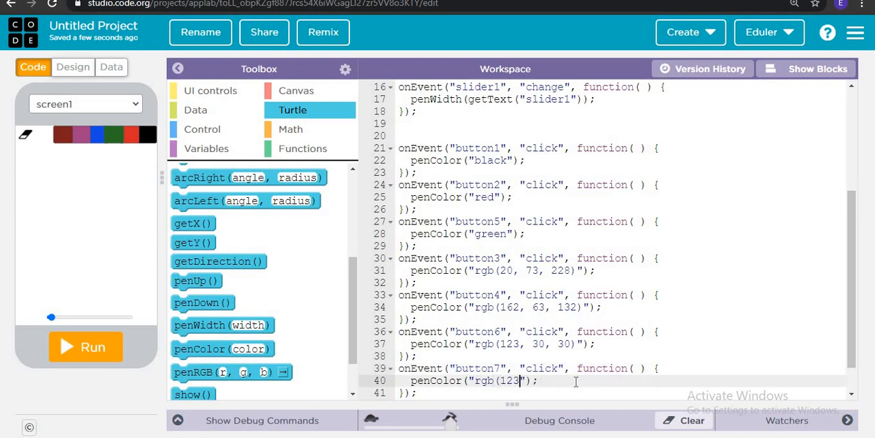
{"action": "type", "text": "white"}
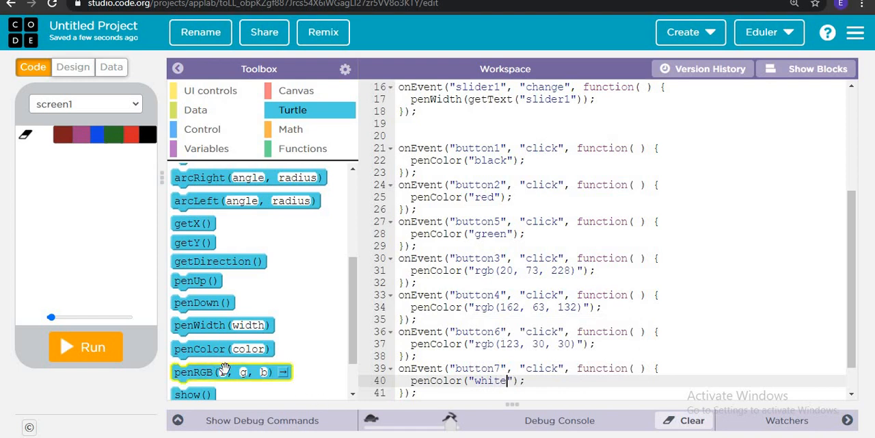
{"action": "left_click", "coordinate": [85, 347]}
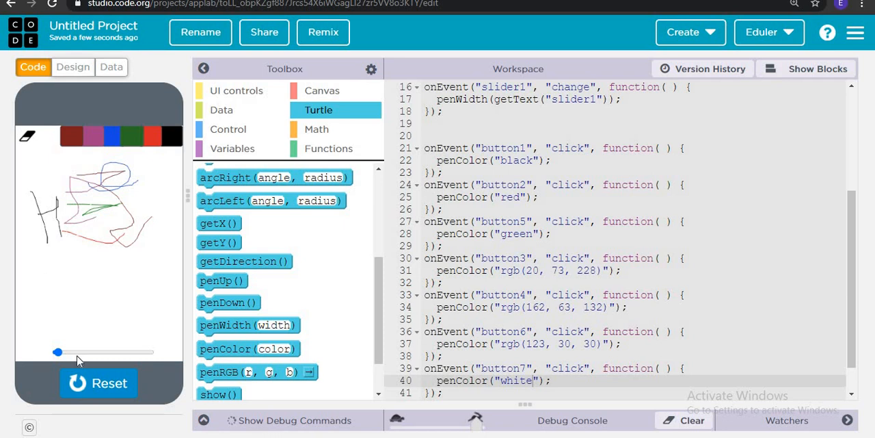
Step: Drag a thick horizontal stroke across the lower part of the whiteboard canvas
{"action": "left_click_drag", "start_coordinate": [58, 352], "coordinate": [146, 352]}
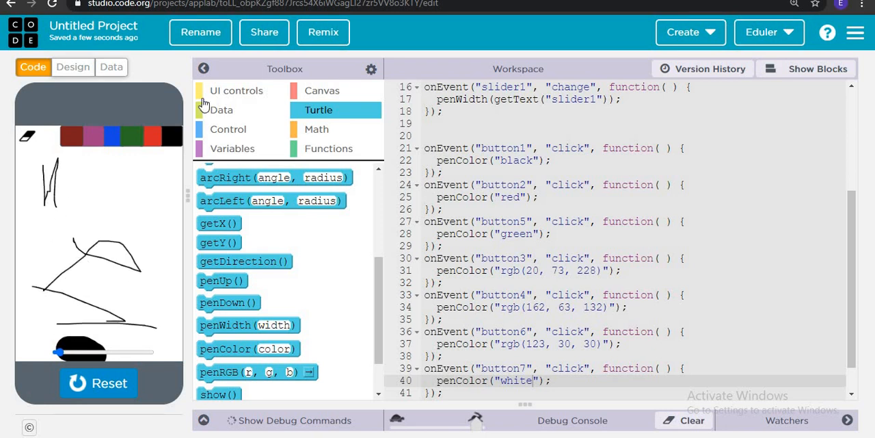
Step: Enter 'whiteboard app' as the new project name and save it
{"action": "left_click", "coordinate": [200, 32]}
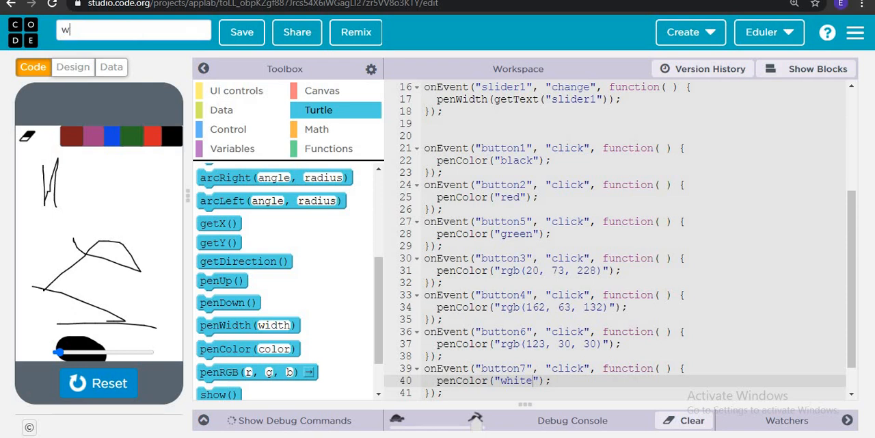
{"action": "type", "text": "hiteboard app"}
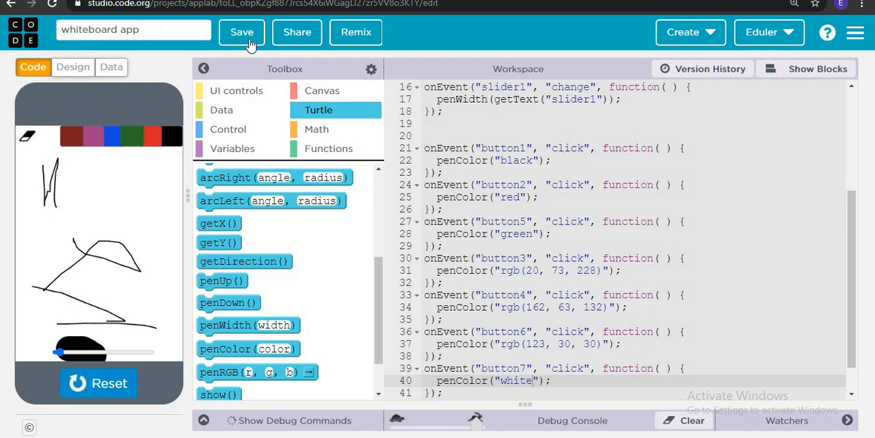
{"action": "left_click", "coordinate": [241, 32]}
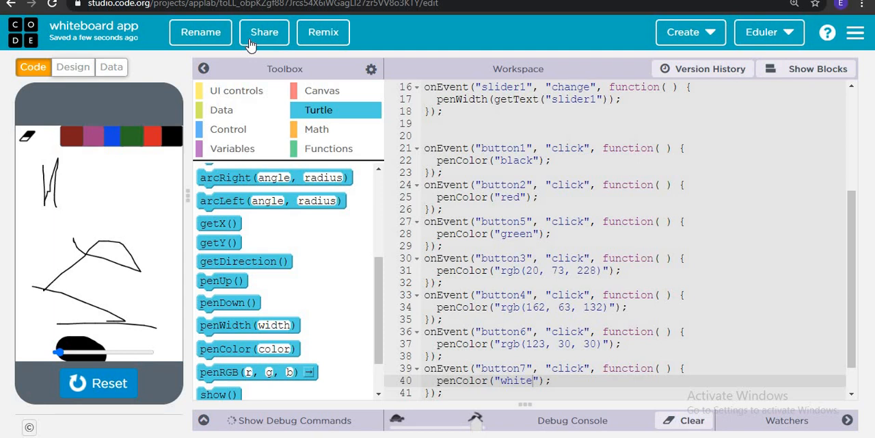